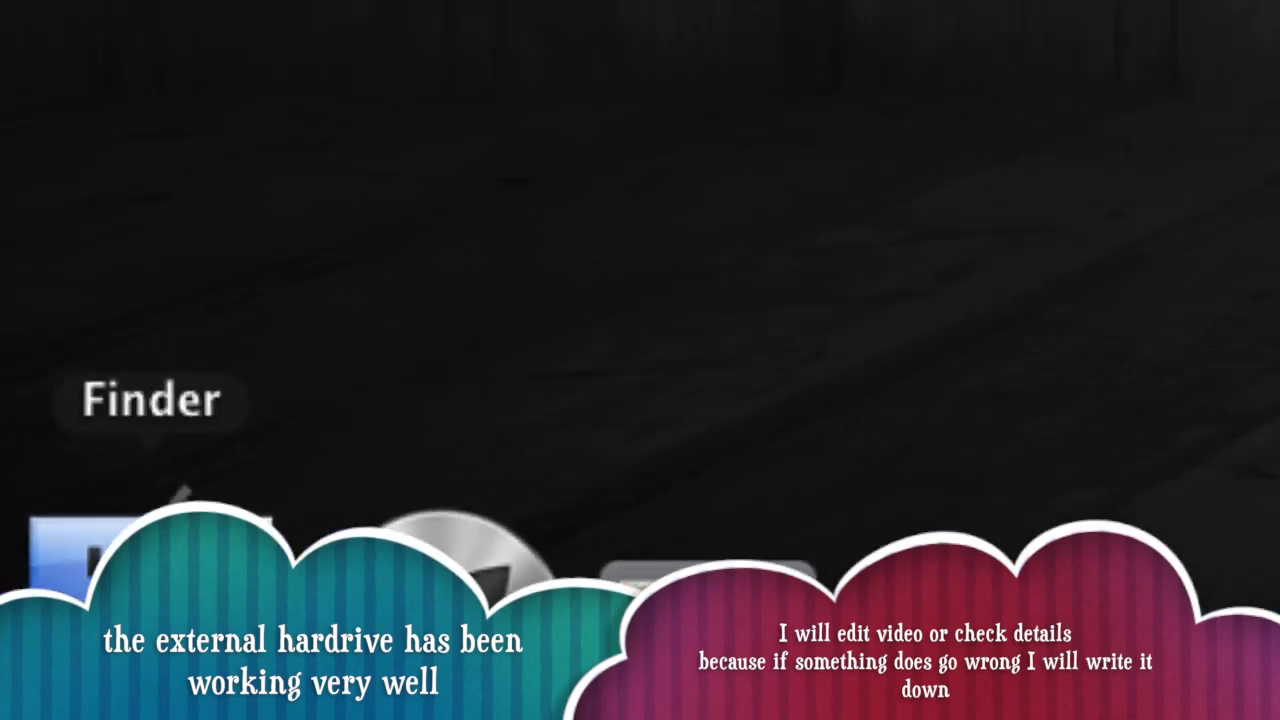
# Step: Browse the My Passport drive's contents in a Finder window and close it again
pyautogui.click(60, 550)
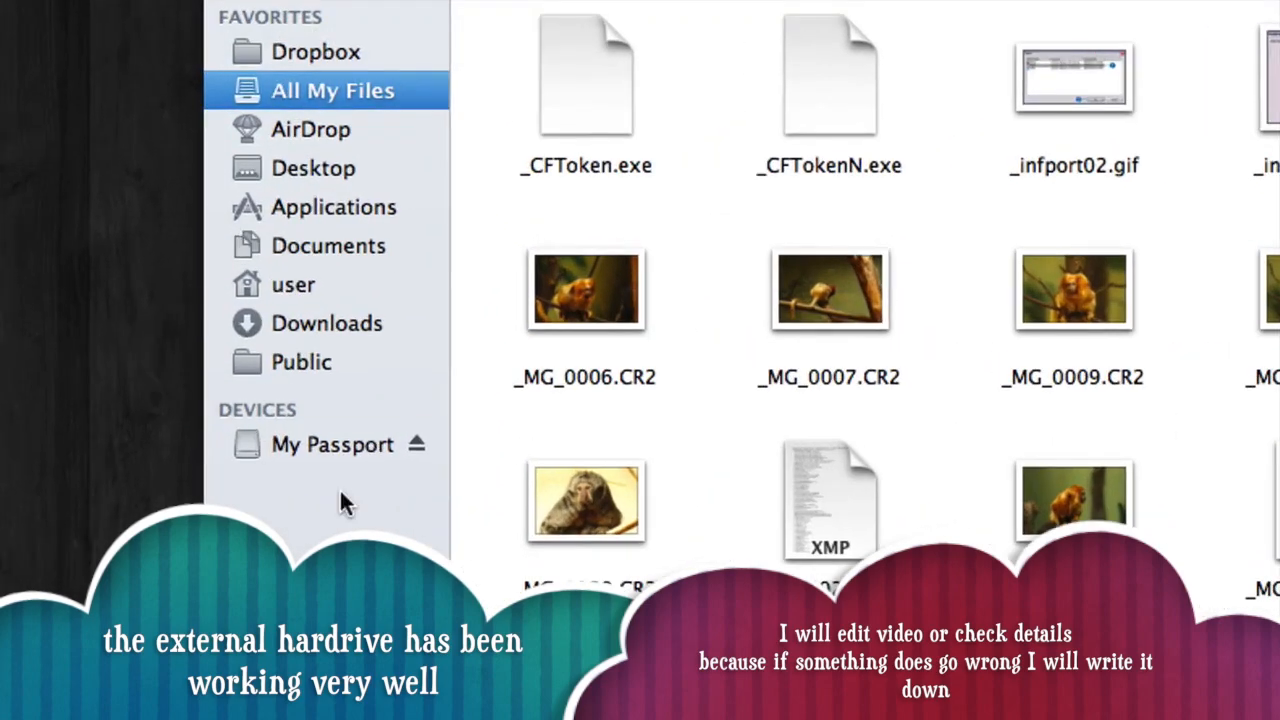
pyautogui.click(332, 444)
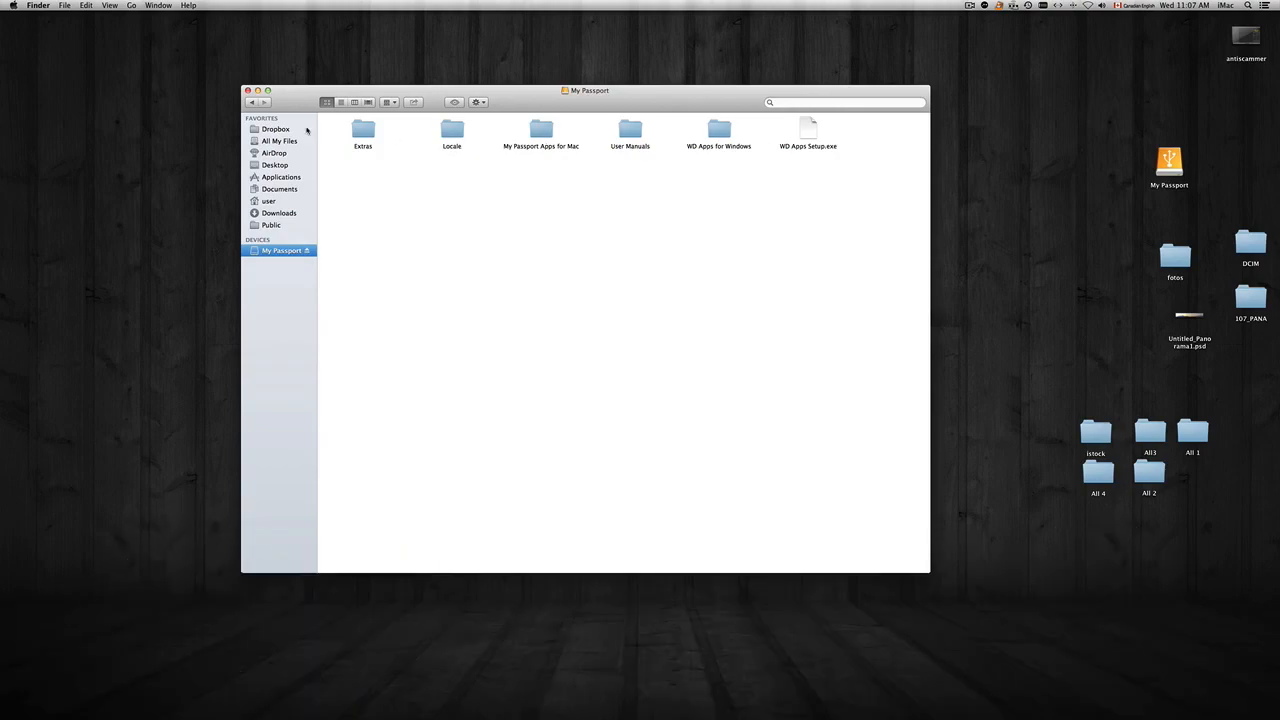
pyautogui.click(248, 90)
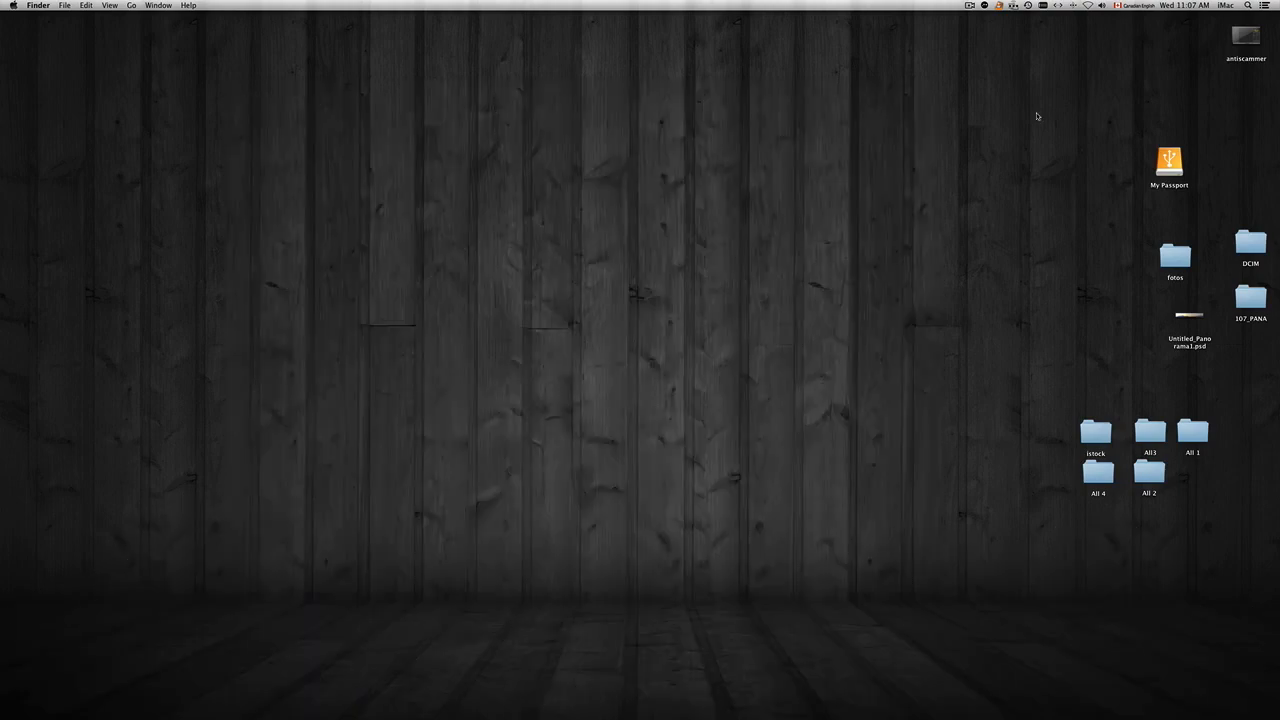
pyautogui.moveTo(1168, 164); pyautogui.dragTo(1096, 164)
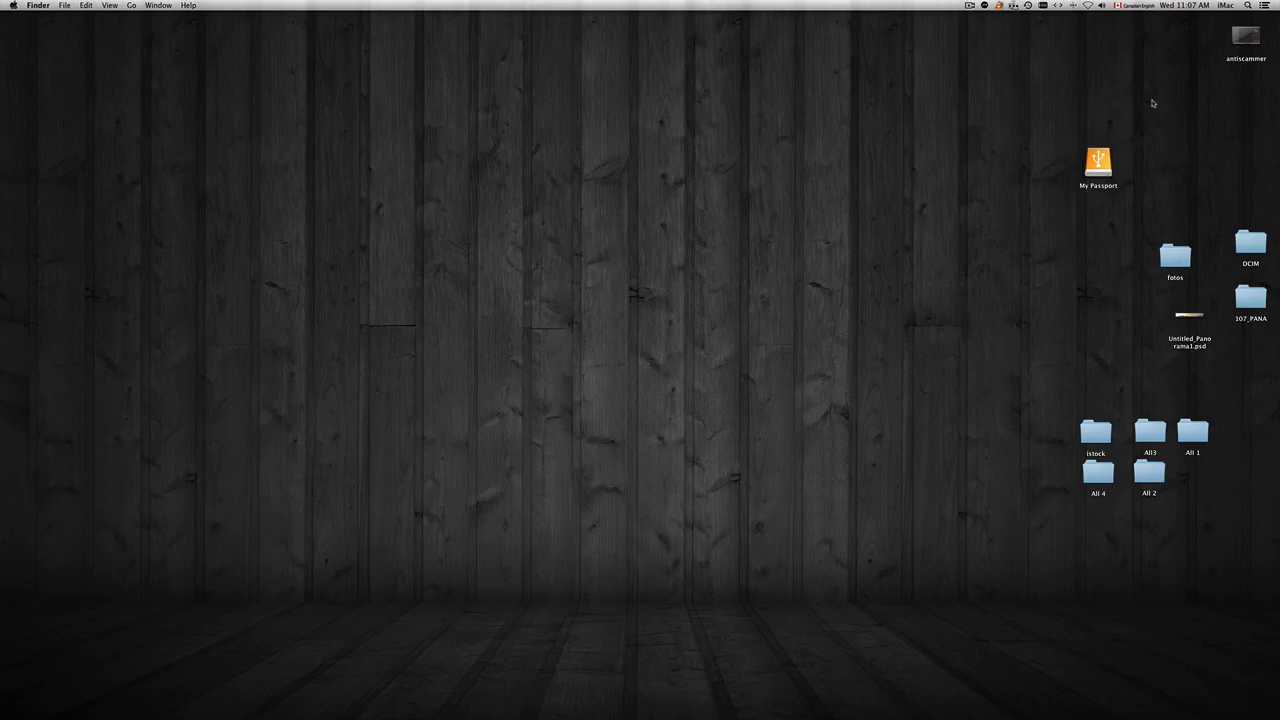
pyautogui.click(1272, 4)
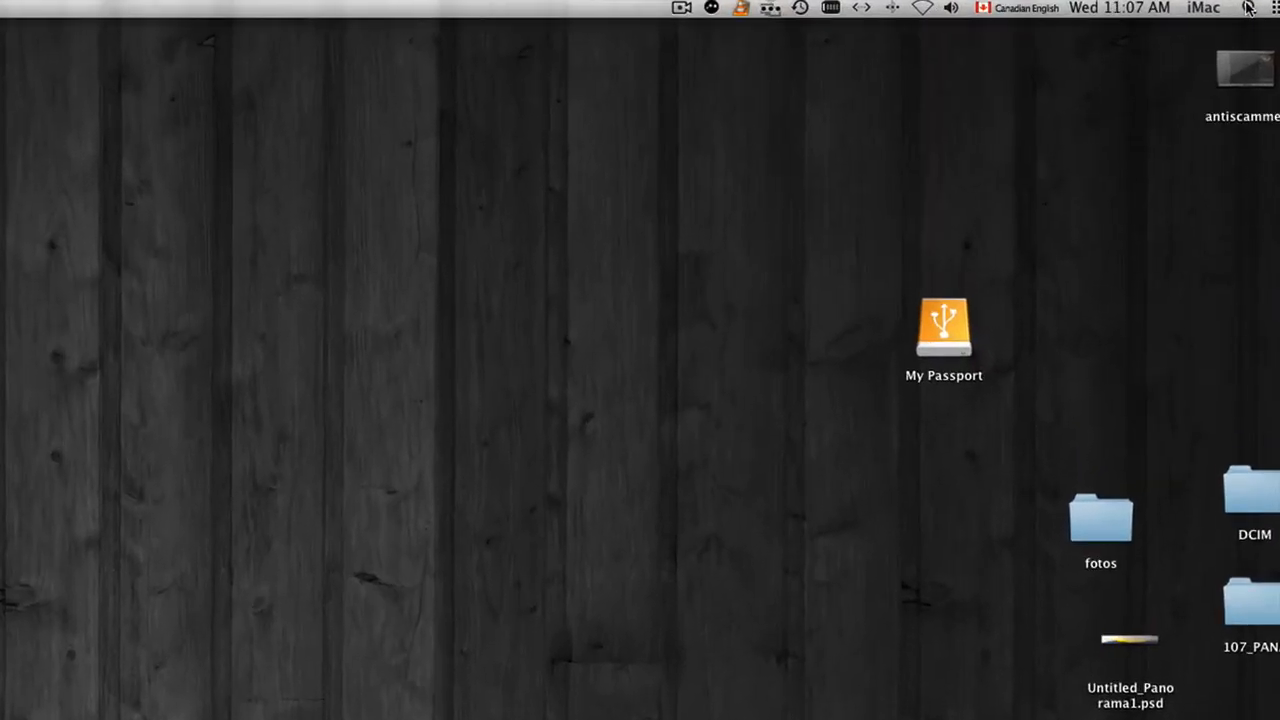
# Step: Launch Disk Utility via a Spotlight search for 'disk' and select the 1 TB WD My Passport device
pyautogui.click(1248, 8)
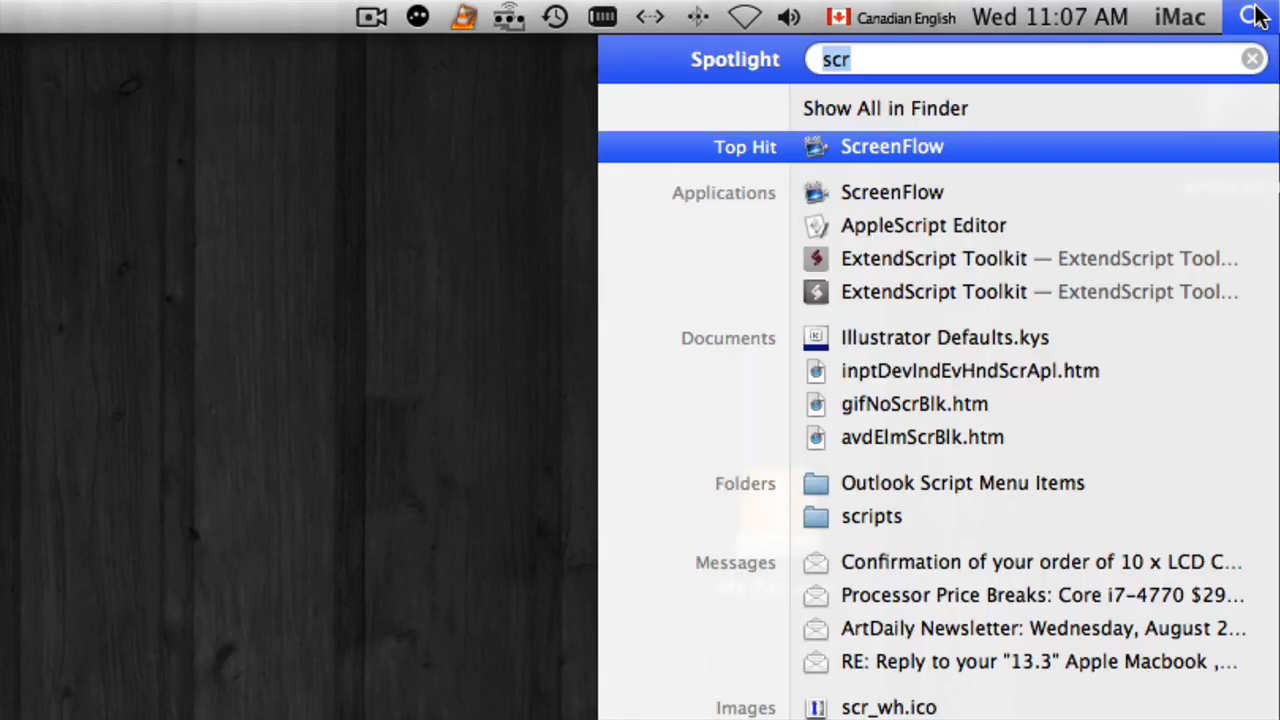
pyautogui.click(1252, 58)
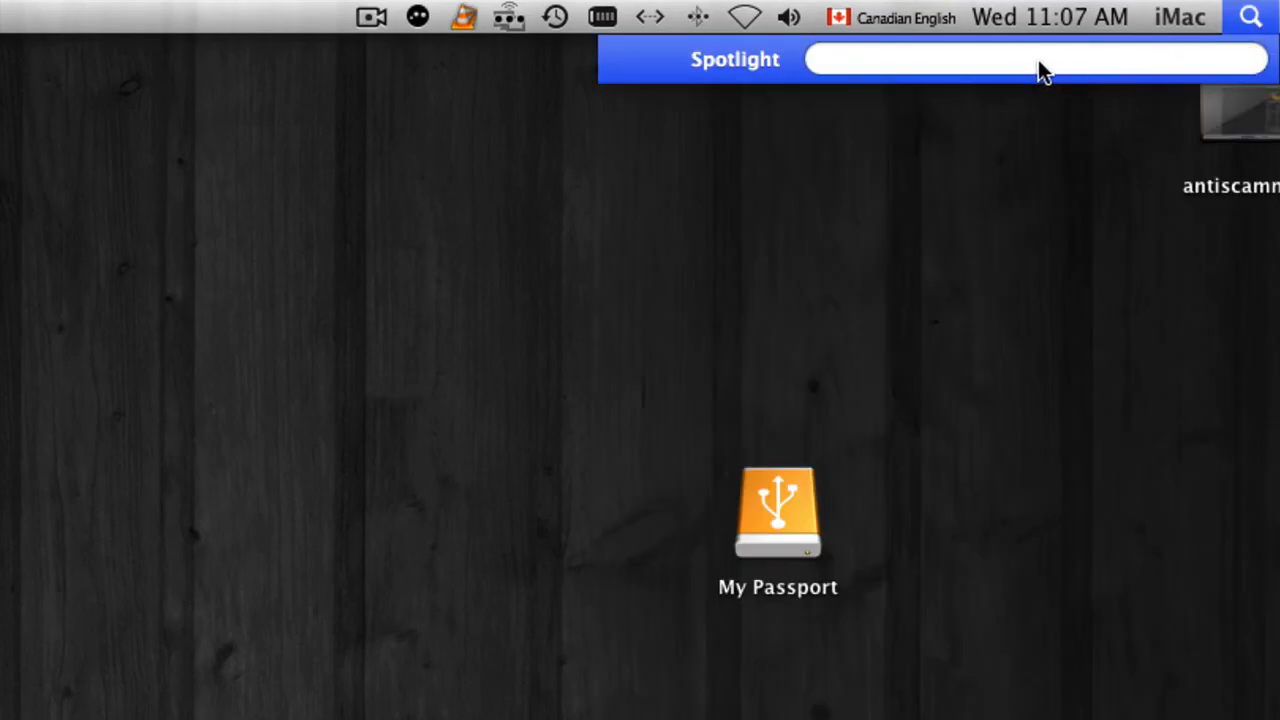
pyautogui.write('disk')
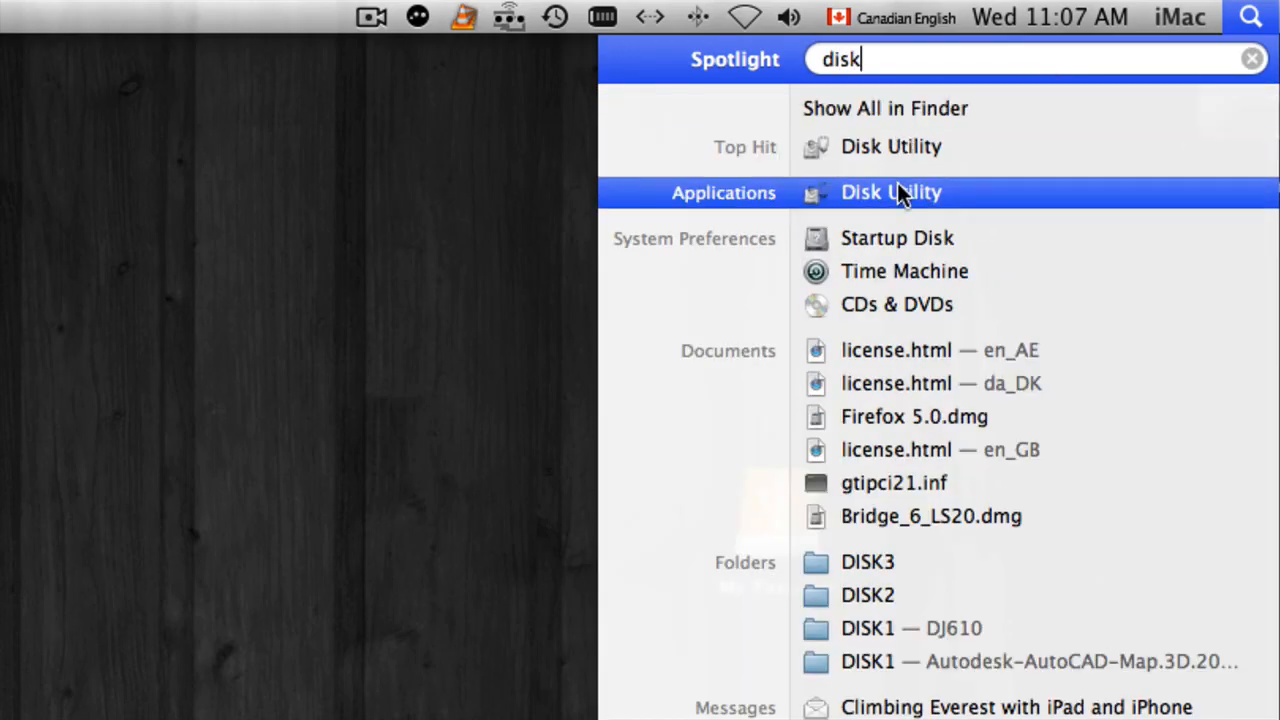
pyautogui.click(890, 192)
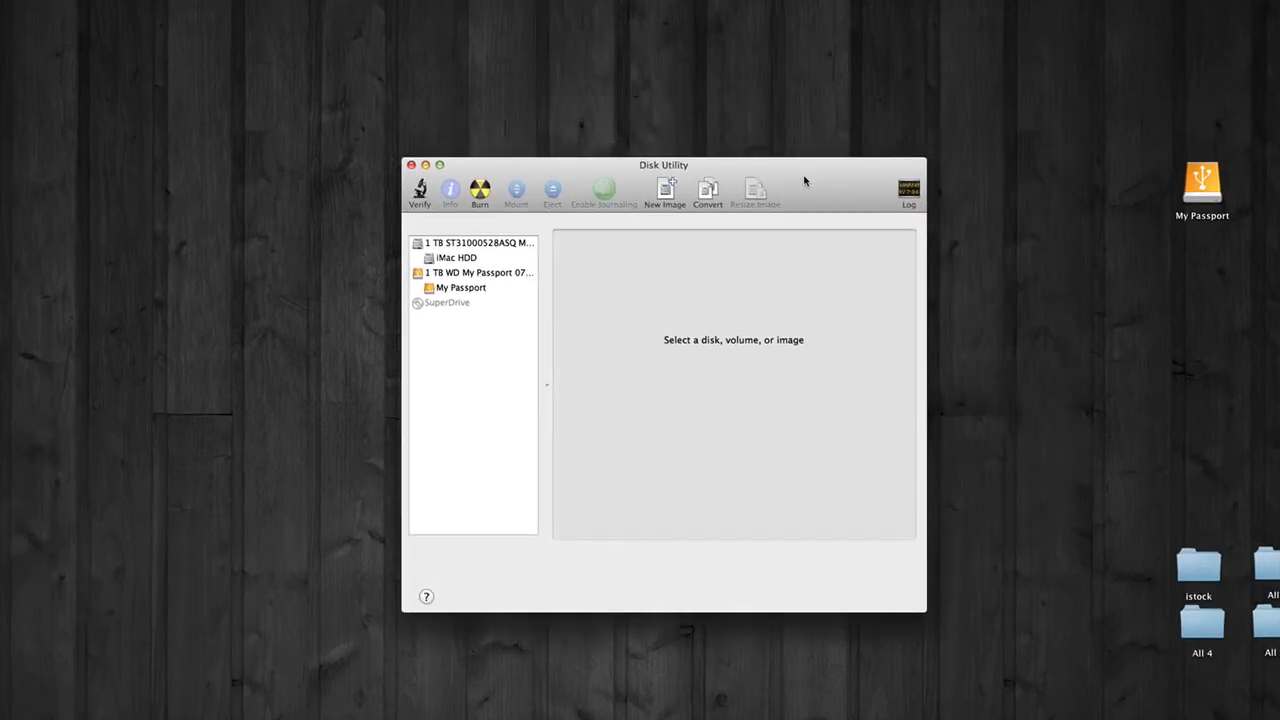
pyautogui.moveTo(832, 282)
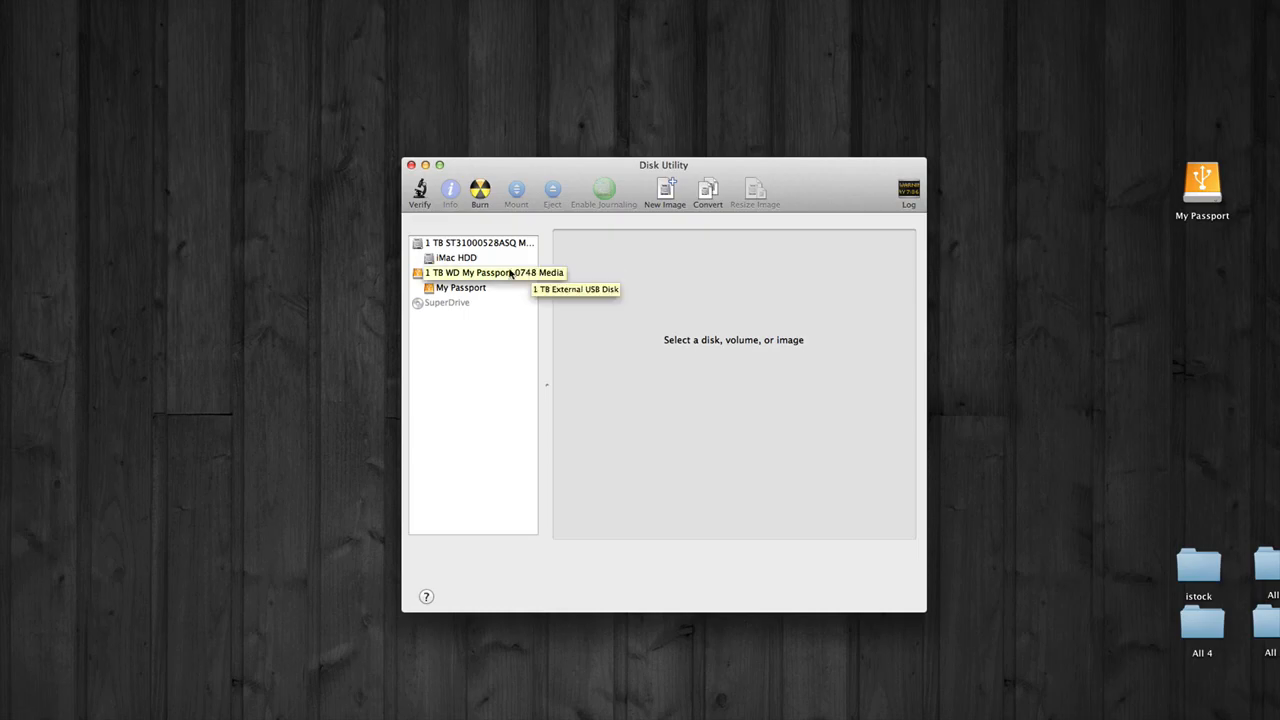
pyautogui.click(490, 272)
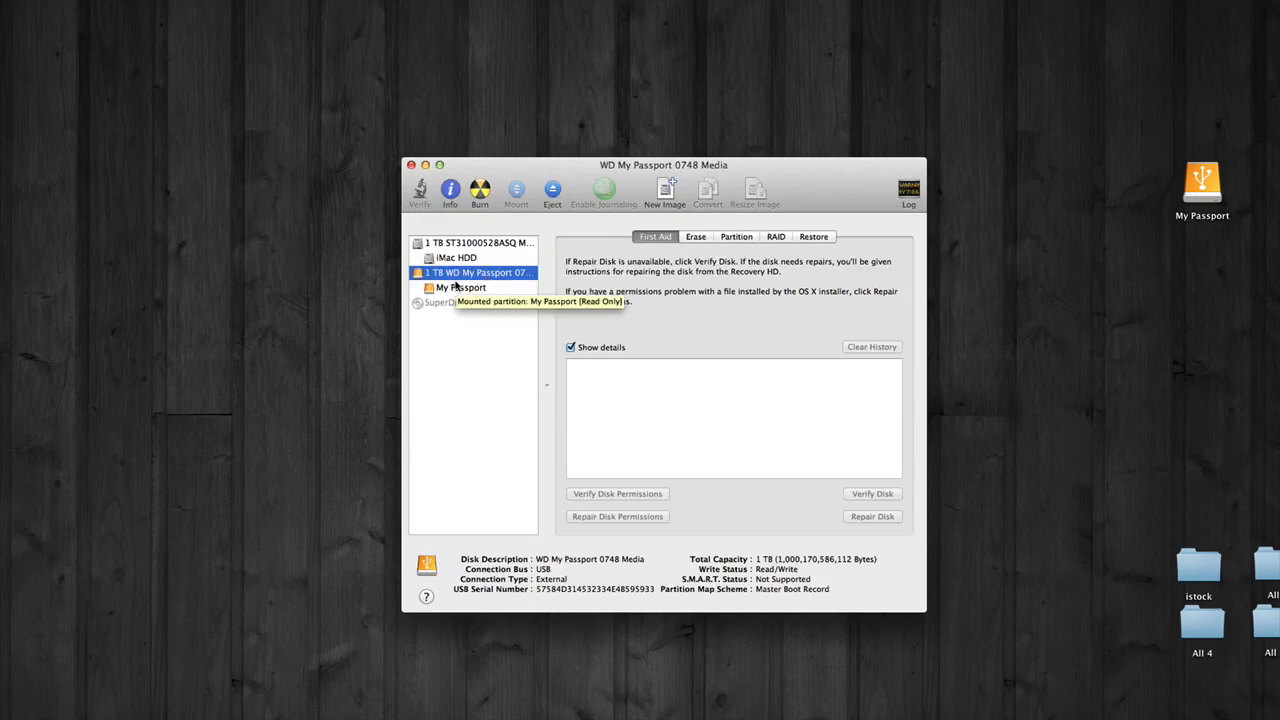
pyautogui.moveTo(472, 272)
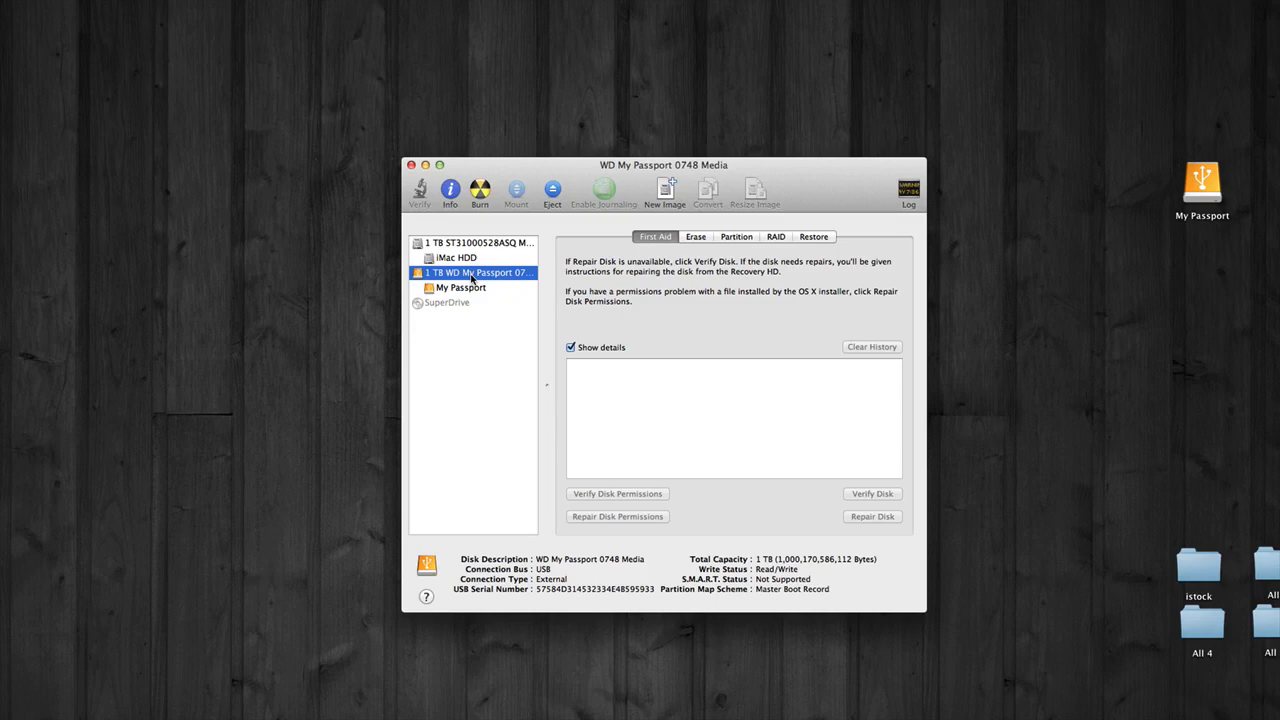
pyautogui.moveTo(480, 272)
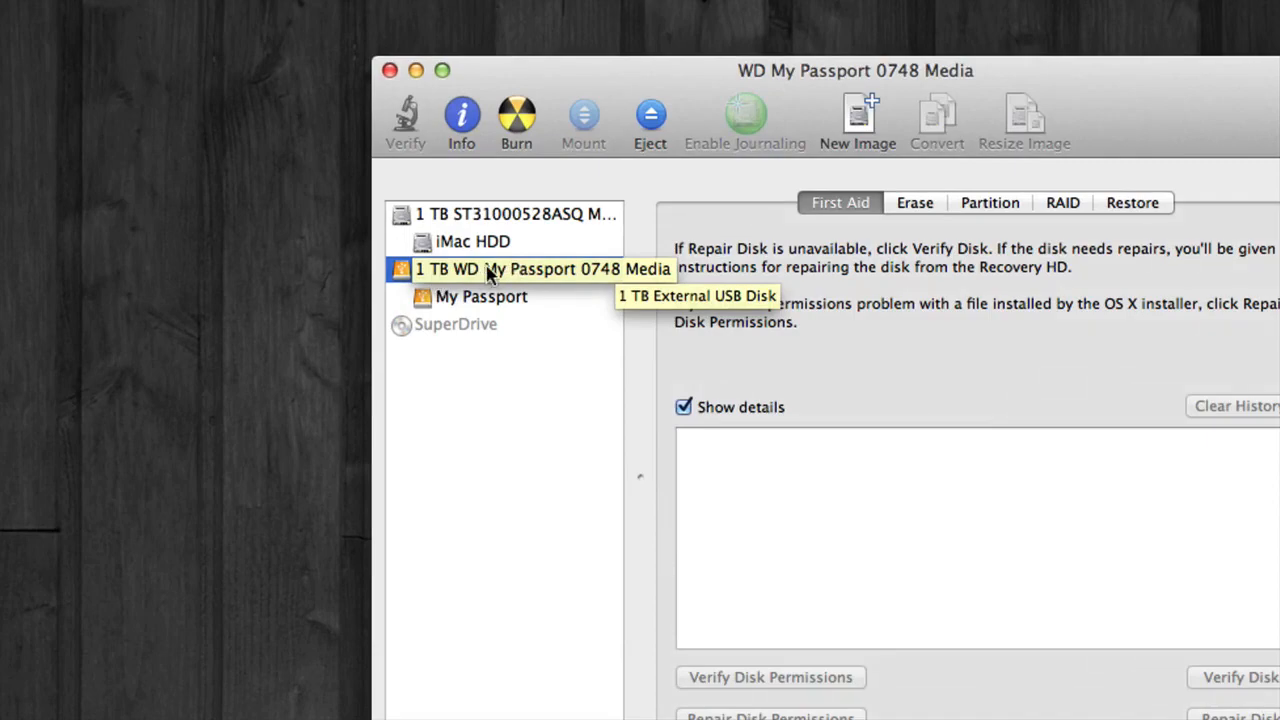
pyautogui.moveTo(480, 296)
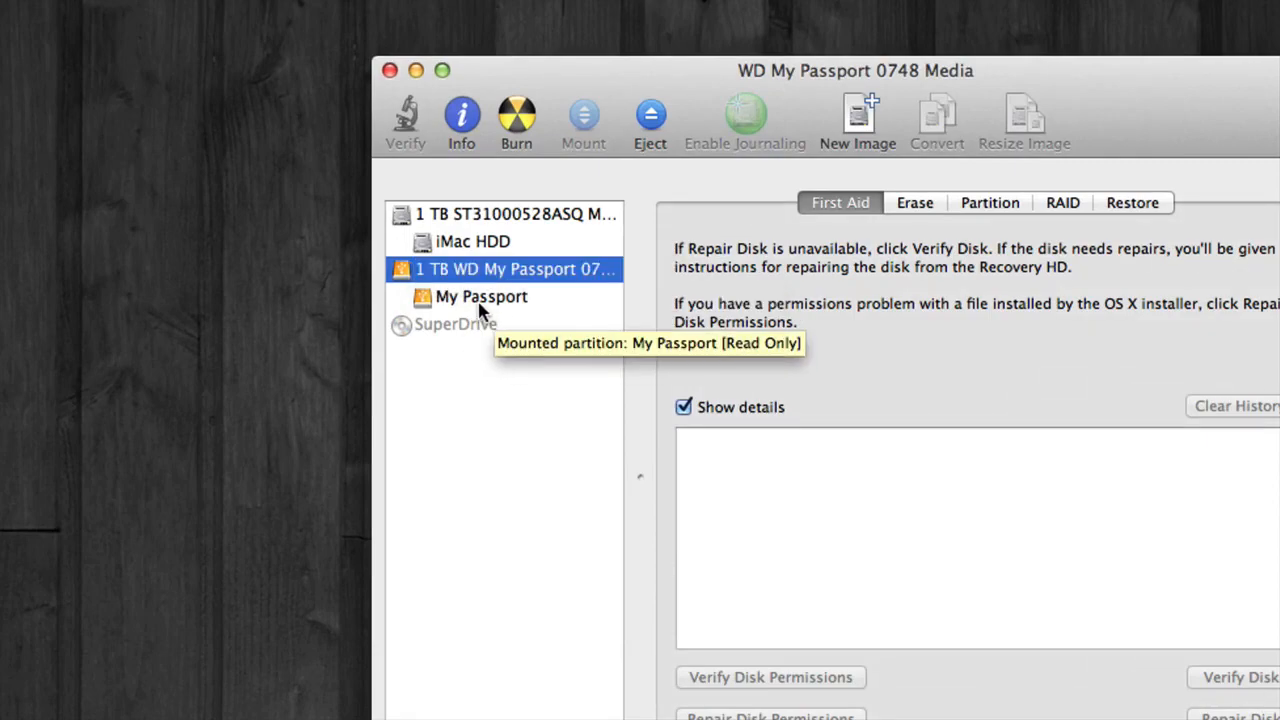
pyautogui.moveTo(450, 278)
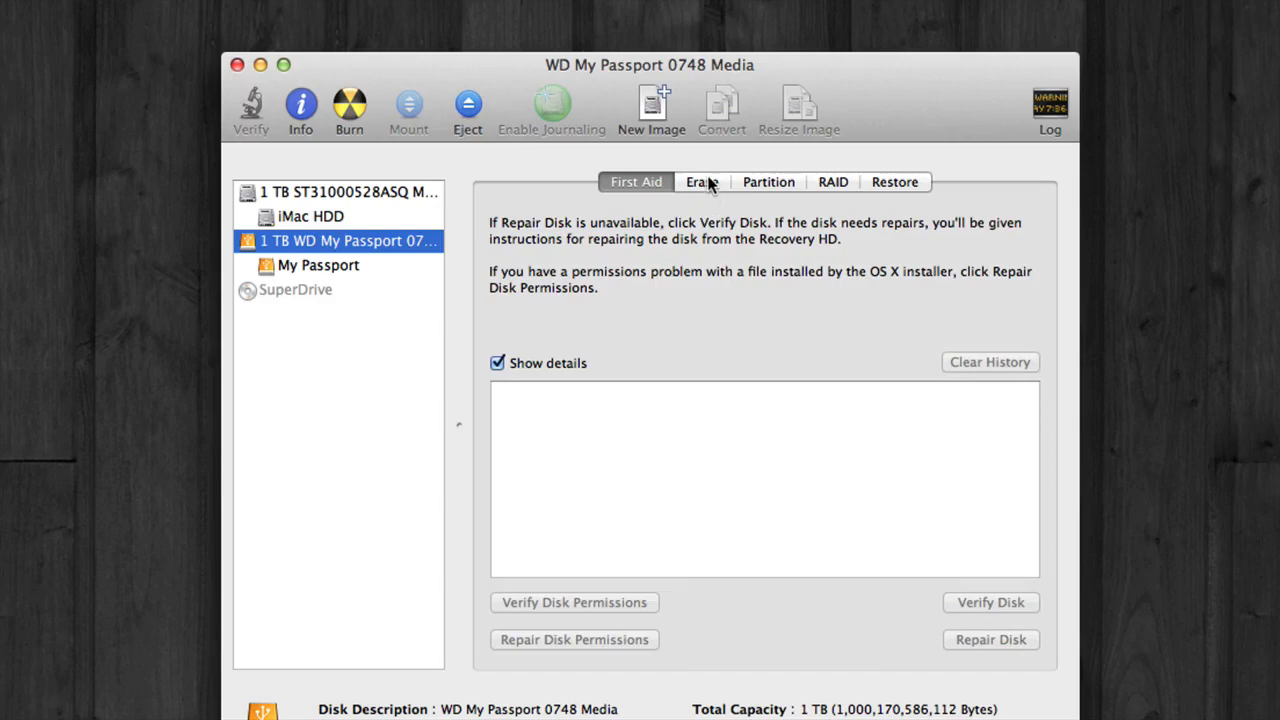
# Step: Set the erase format to Mac OS Extended (Journaled) with the volume name Untitled
pyautogui.click(700, 180)
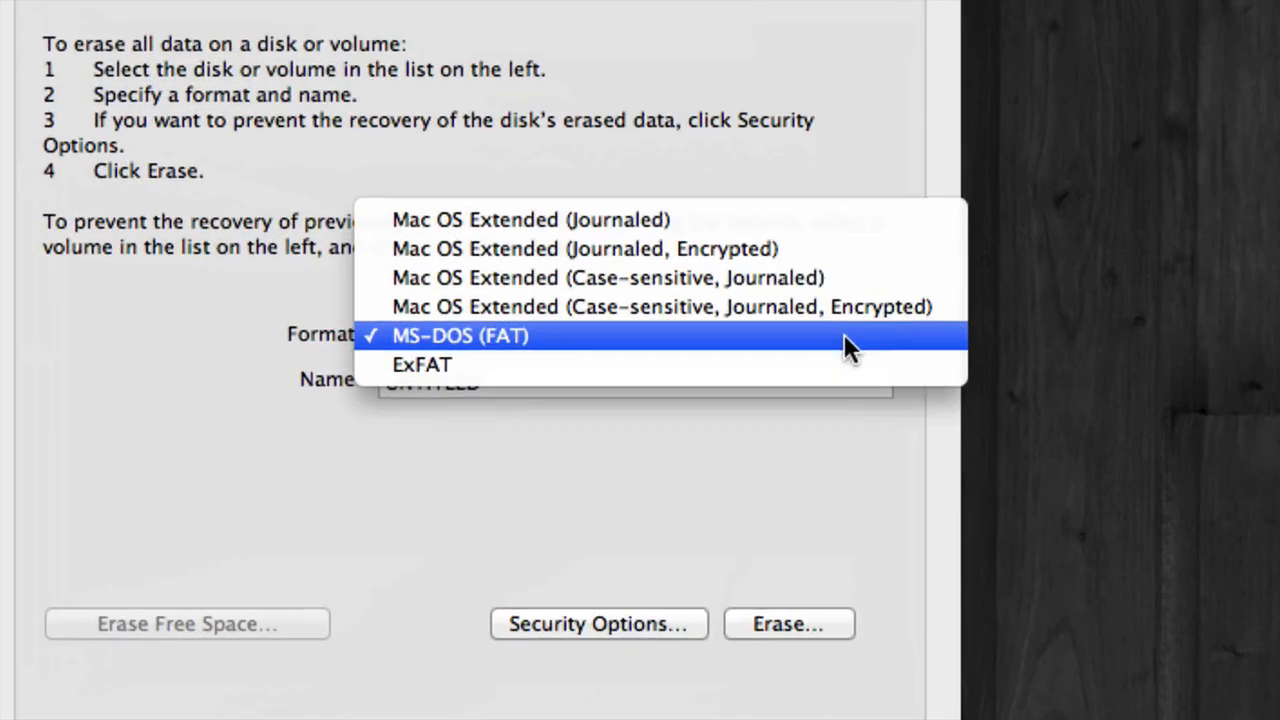
pyautogui.moveTo(824, 344)
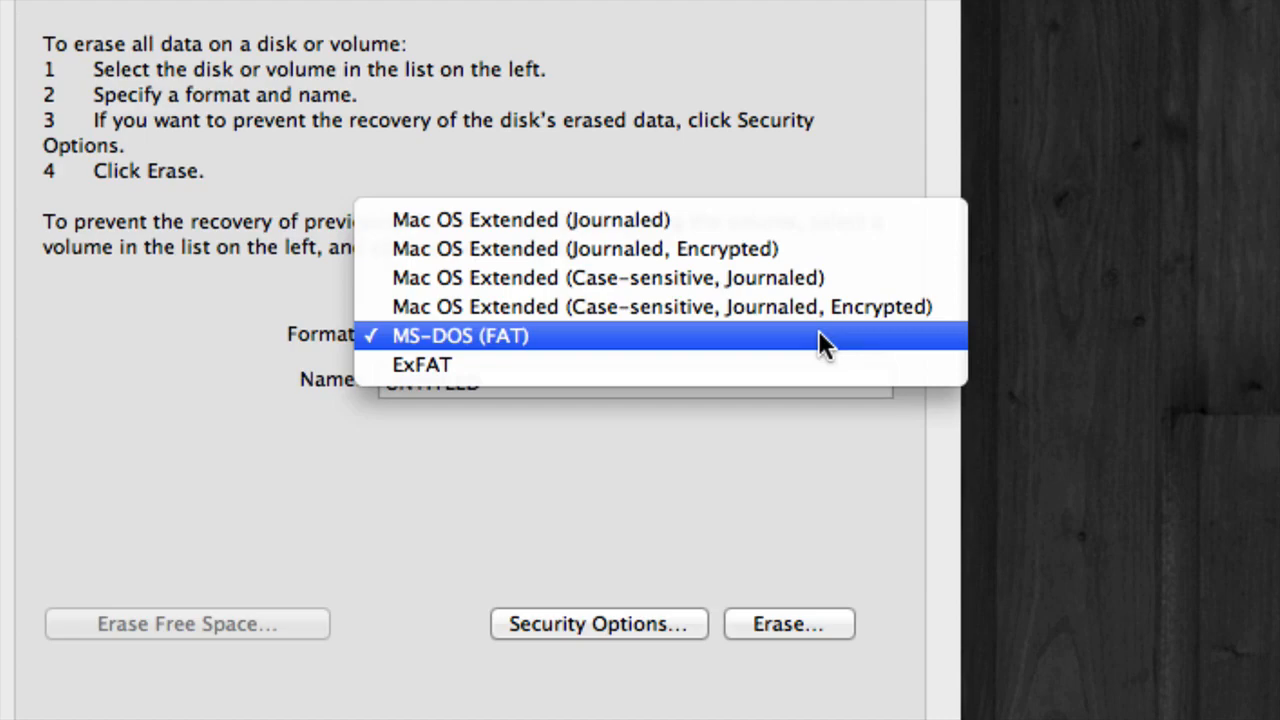
pyautogui.moveTo(600, 218)
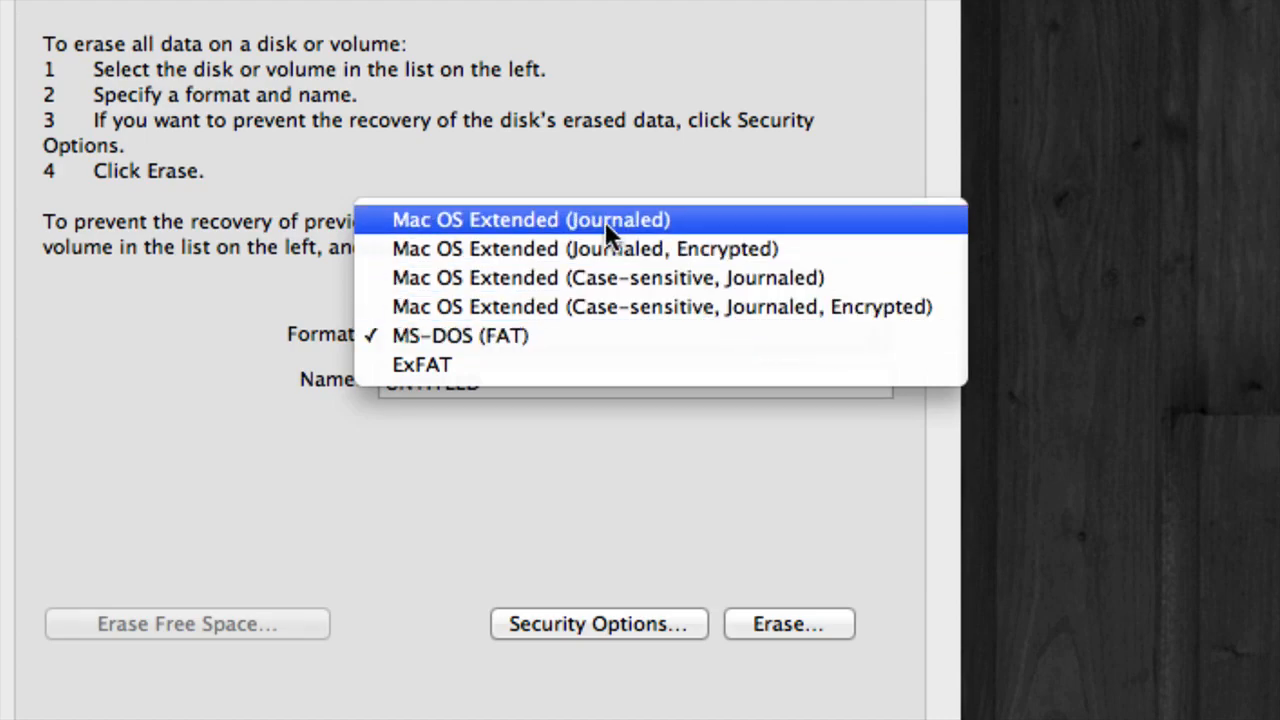
pyautogui.click(532, 218)
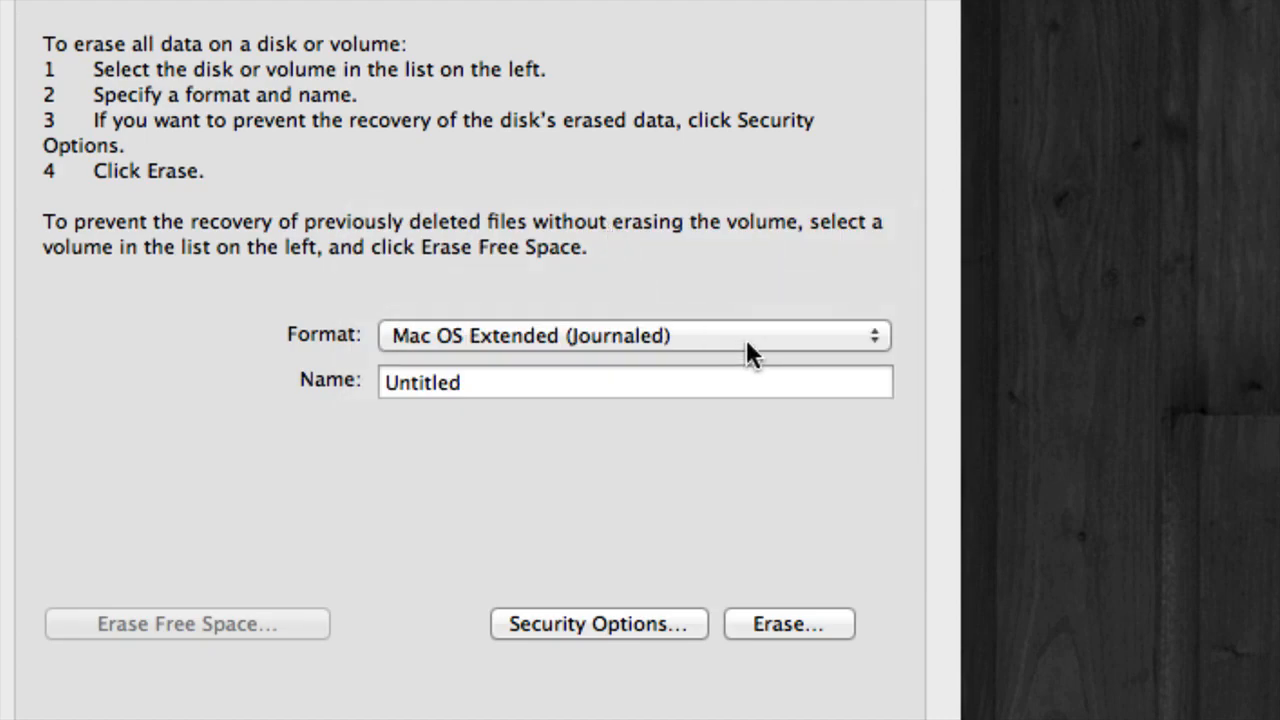
pyautogui.click(634, 336)
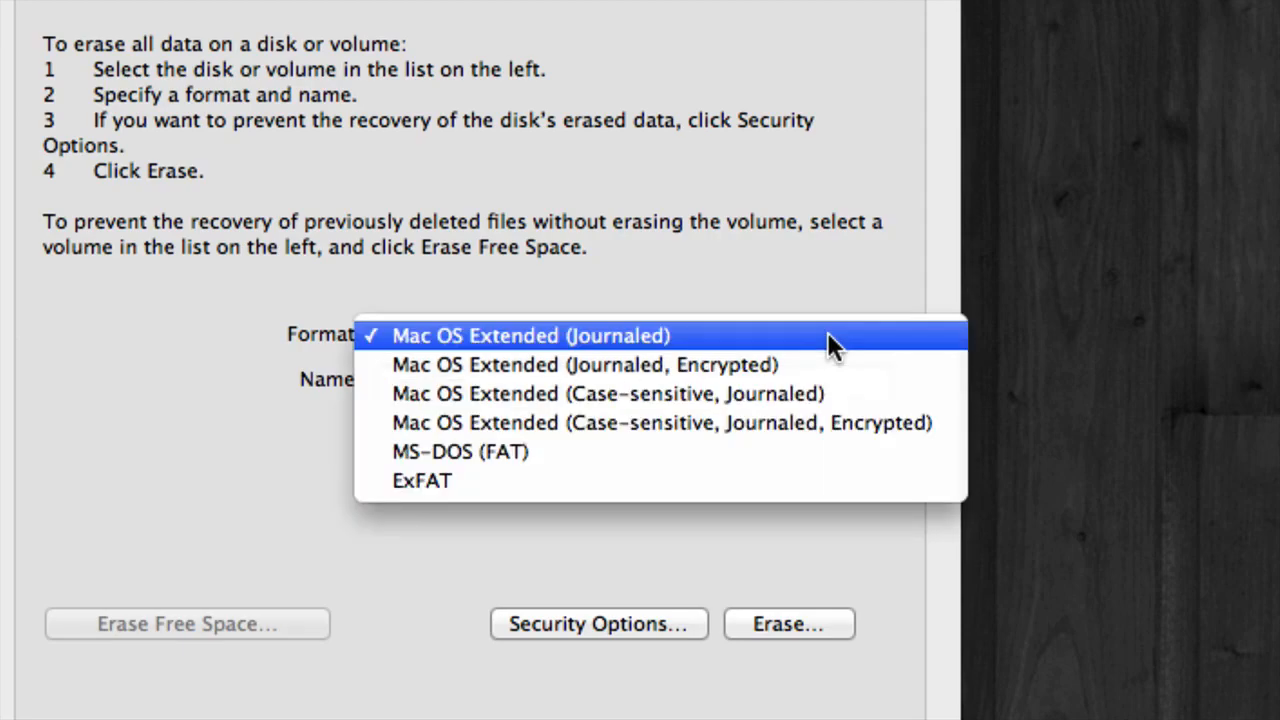
pyautogui.moveTo(420, 480)
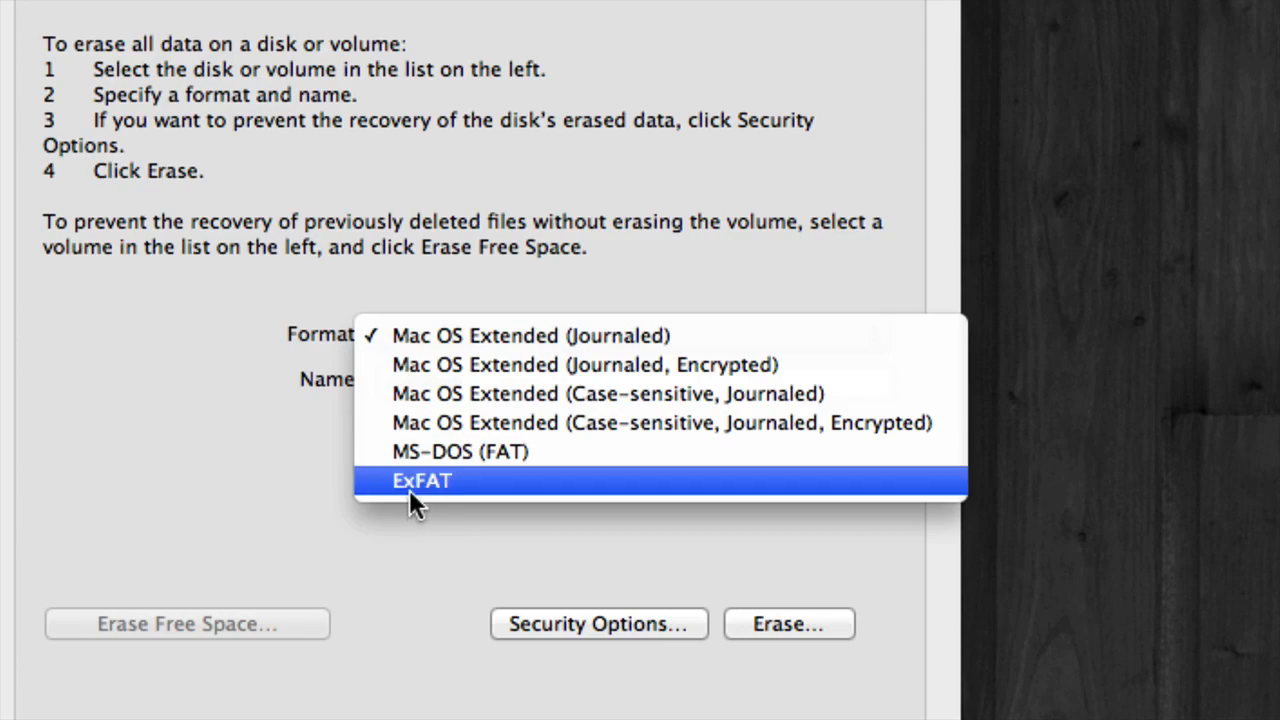
pyautogui.moveTo(460, 452)
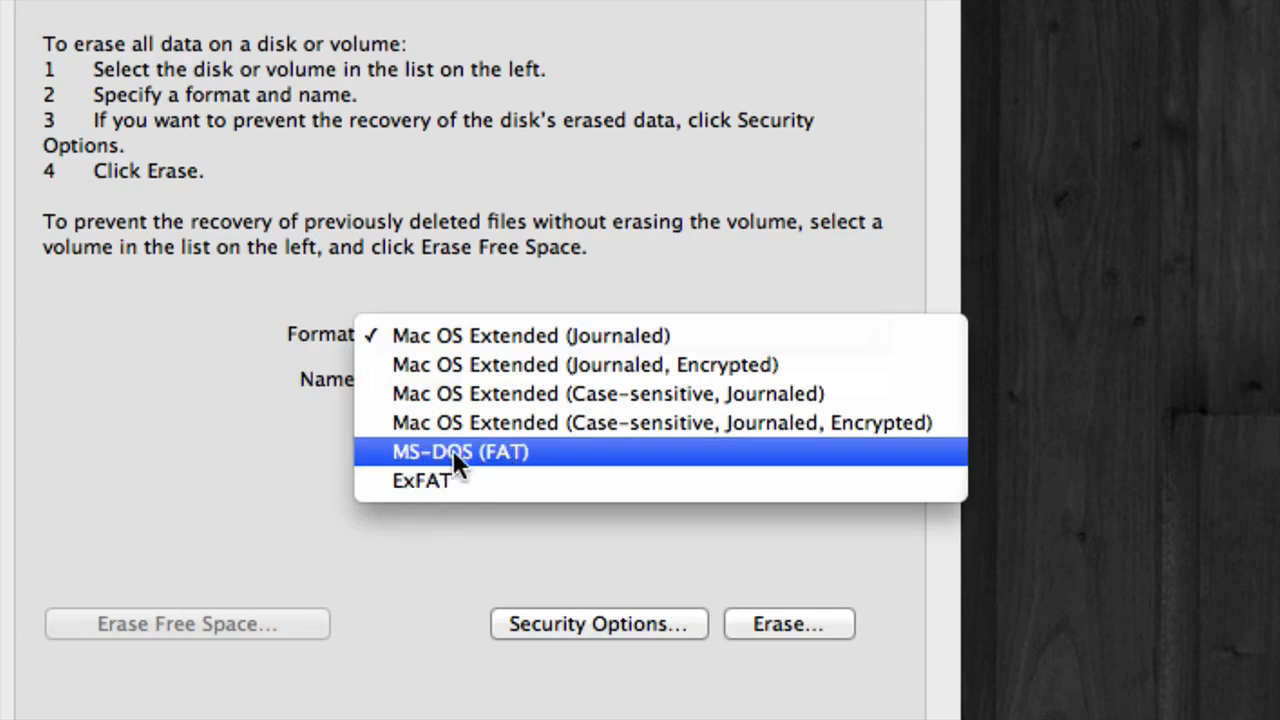
pyautogui.click(526, 336)
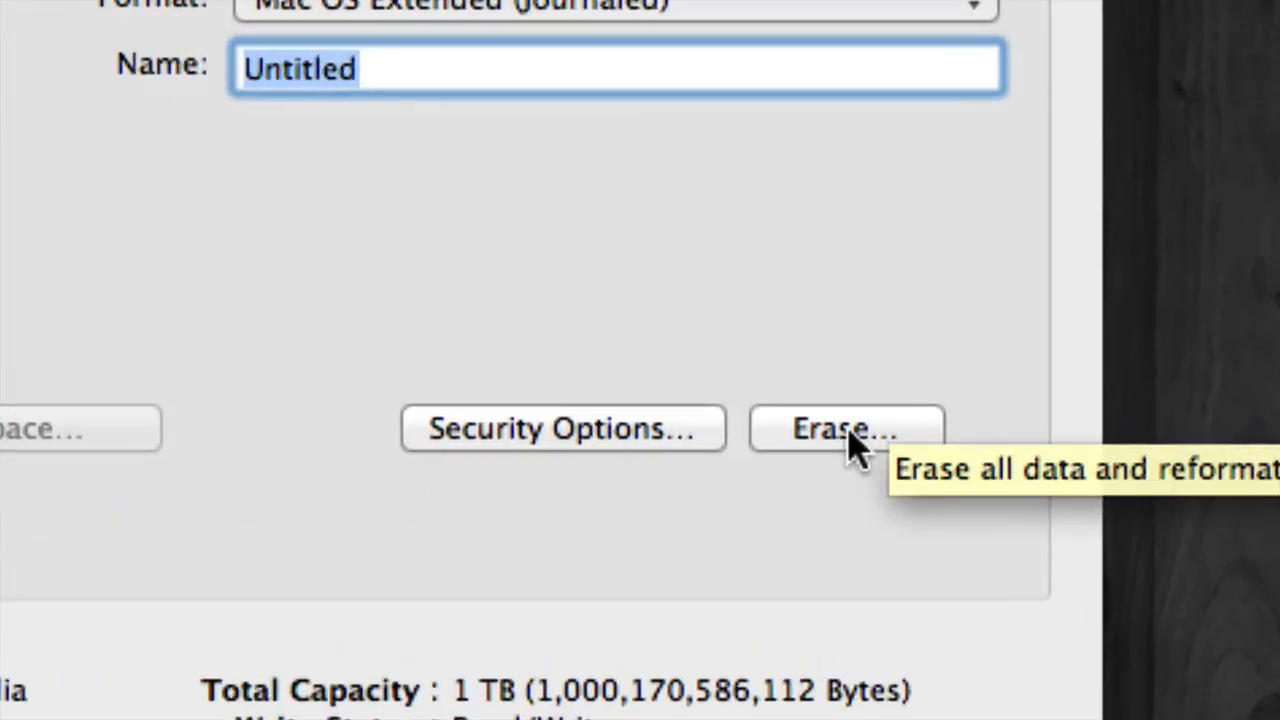
# Step: Start erasing the whole WD My Passport drive, bringing up the confirmation prompt
pyautogui.click(844, 428)
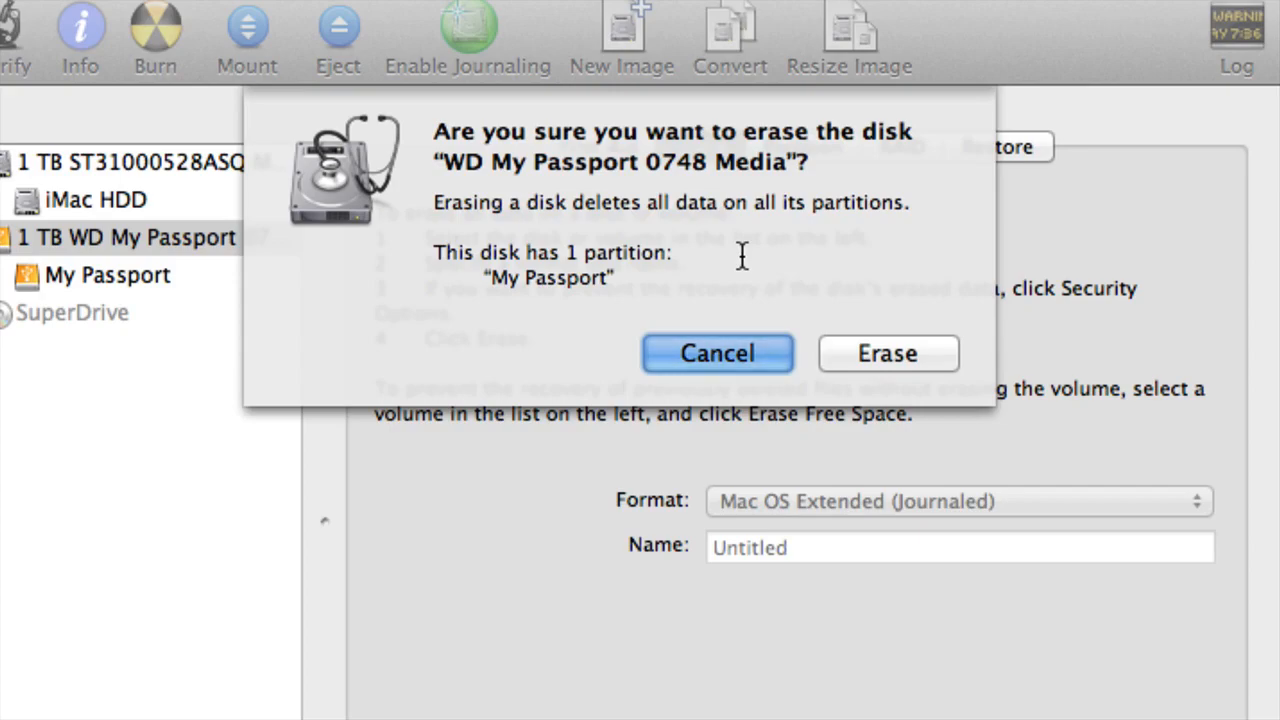
pyautogui.moveTo(888, 352)
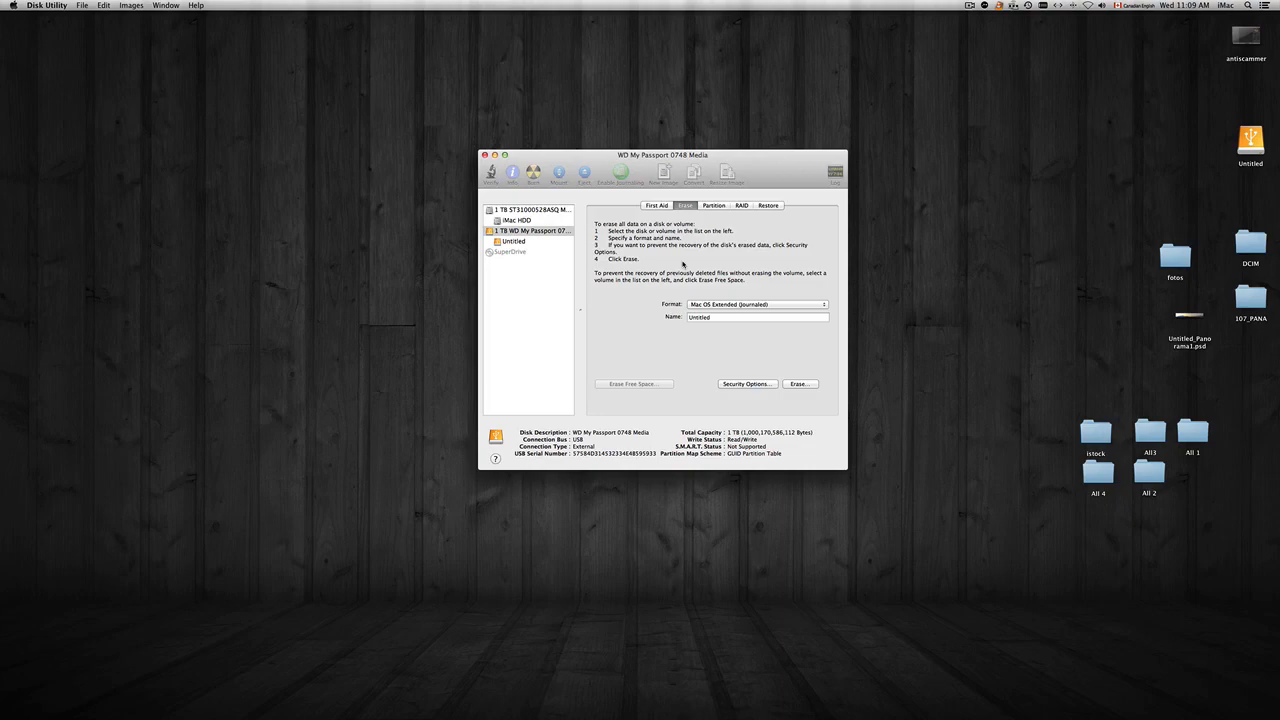
pyautogui.moveTo(512, 252)
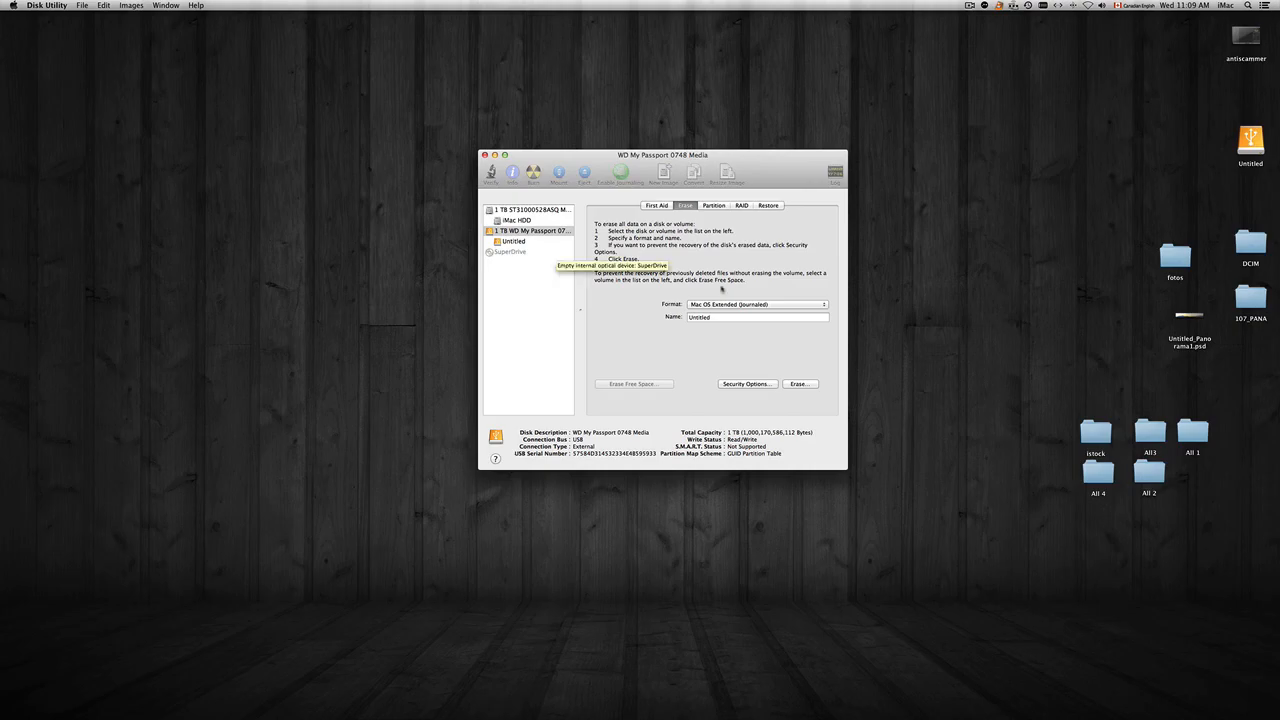
pyautogui.moveTo(1178, 132)
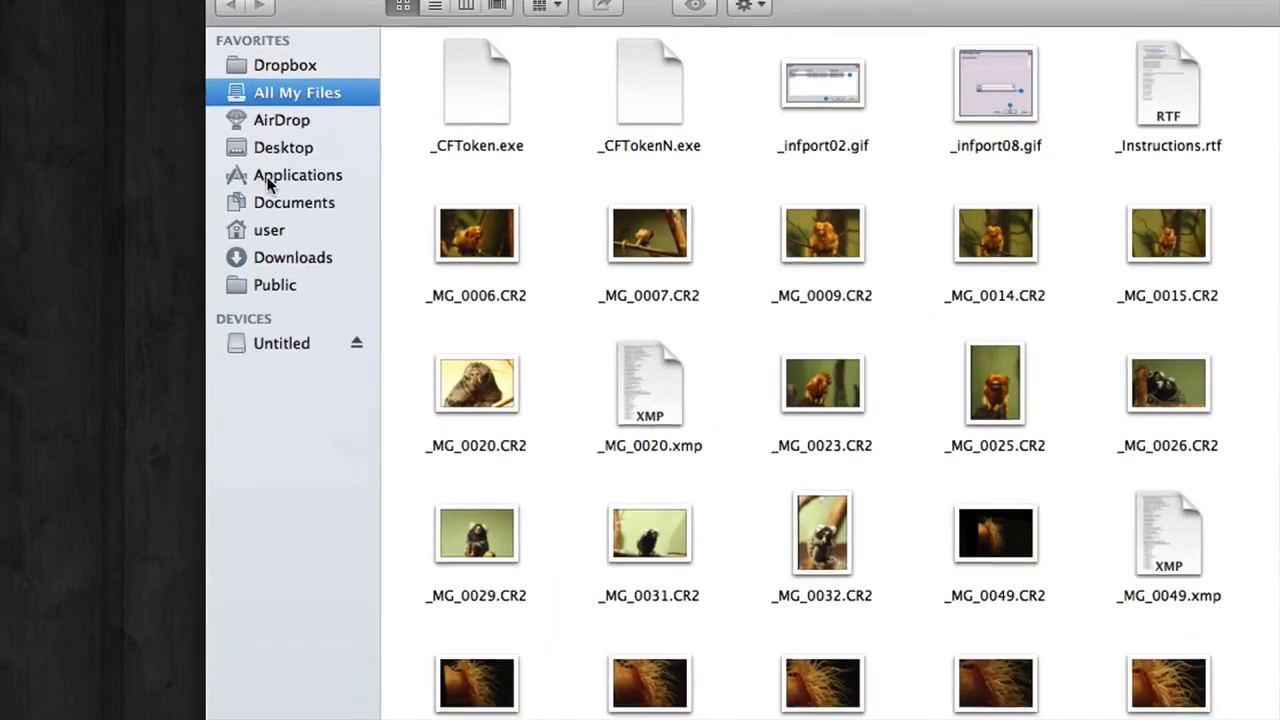
# Step: Check the freshly erased Untitled volume is empty in Finder and return to Disk Utility
pyautogui.click(284, 344)
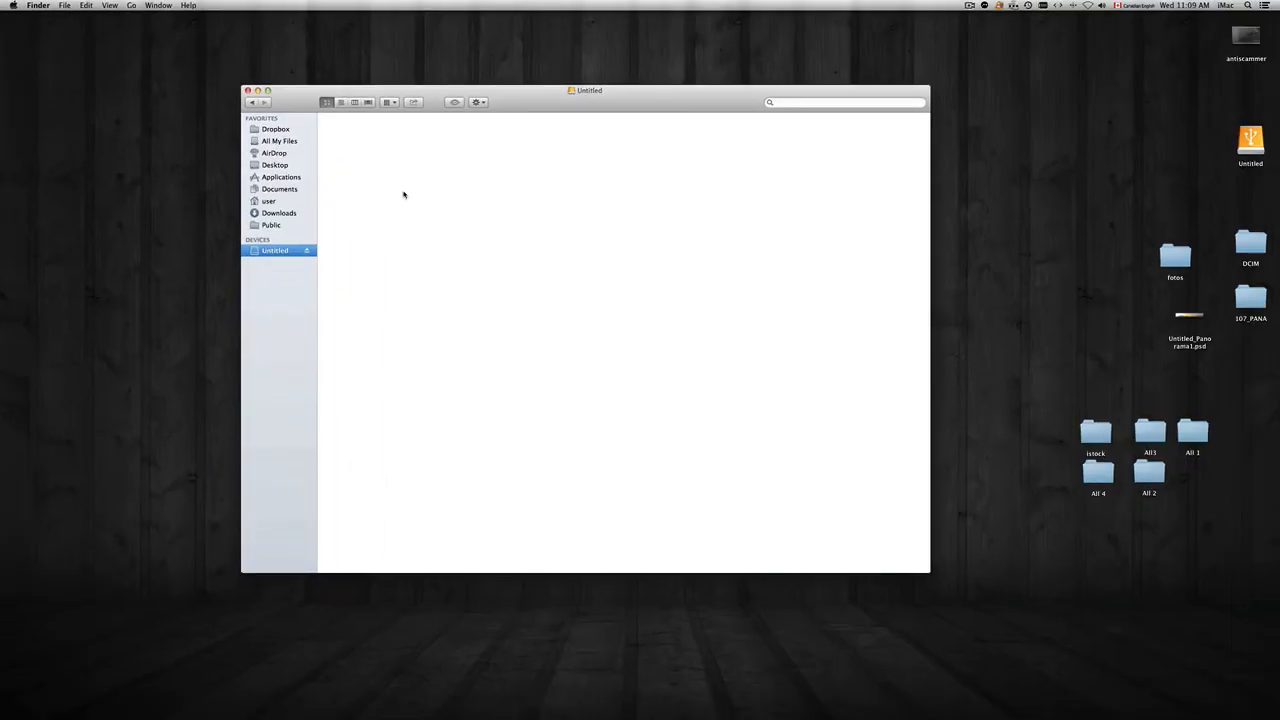
pyautogui.moveTo(588, 90); pyautogui.dragTo(564, 160)
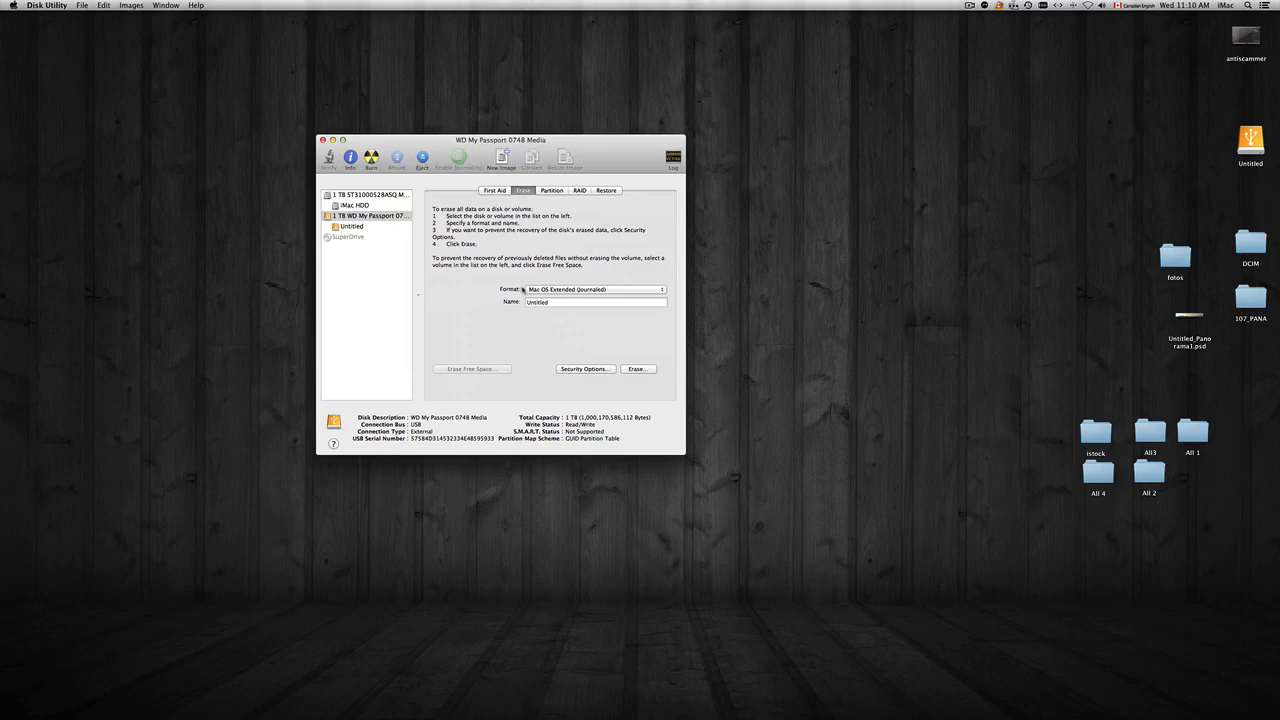
pyautogui.moveTo(488, 244)
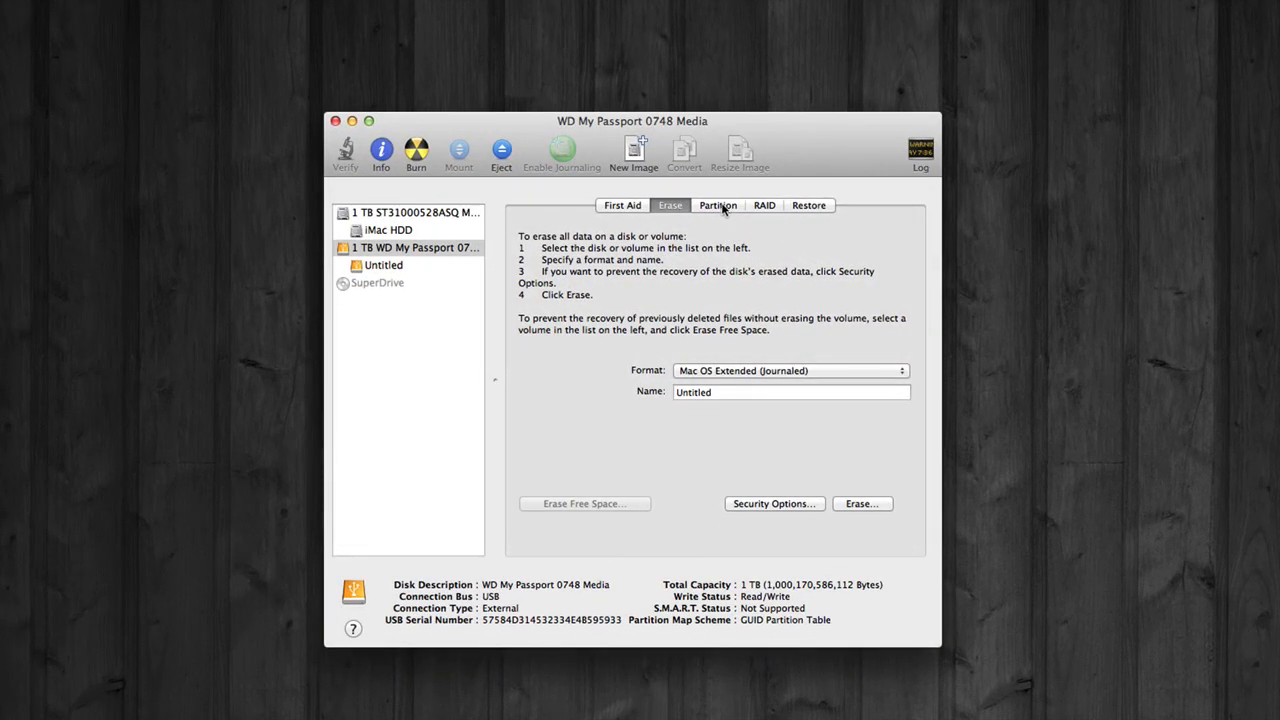
# Step: Split the drive's partition layout into two partitions, Untitled and Untitled 2
pyautogui.click(716, 204)
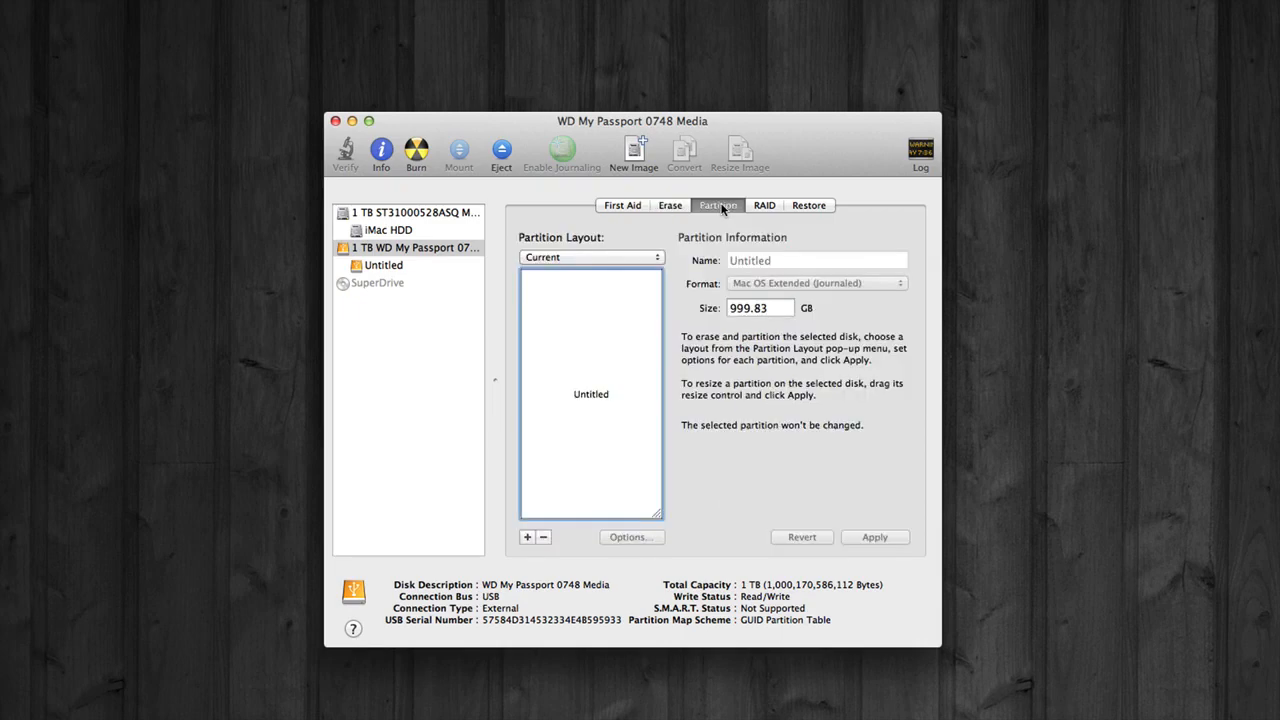
pyautogui.moveTo(556, 388)
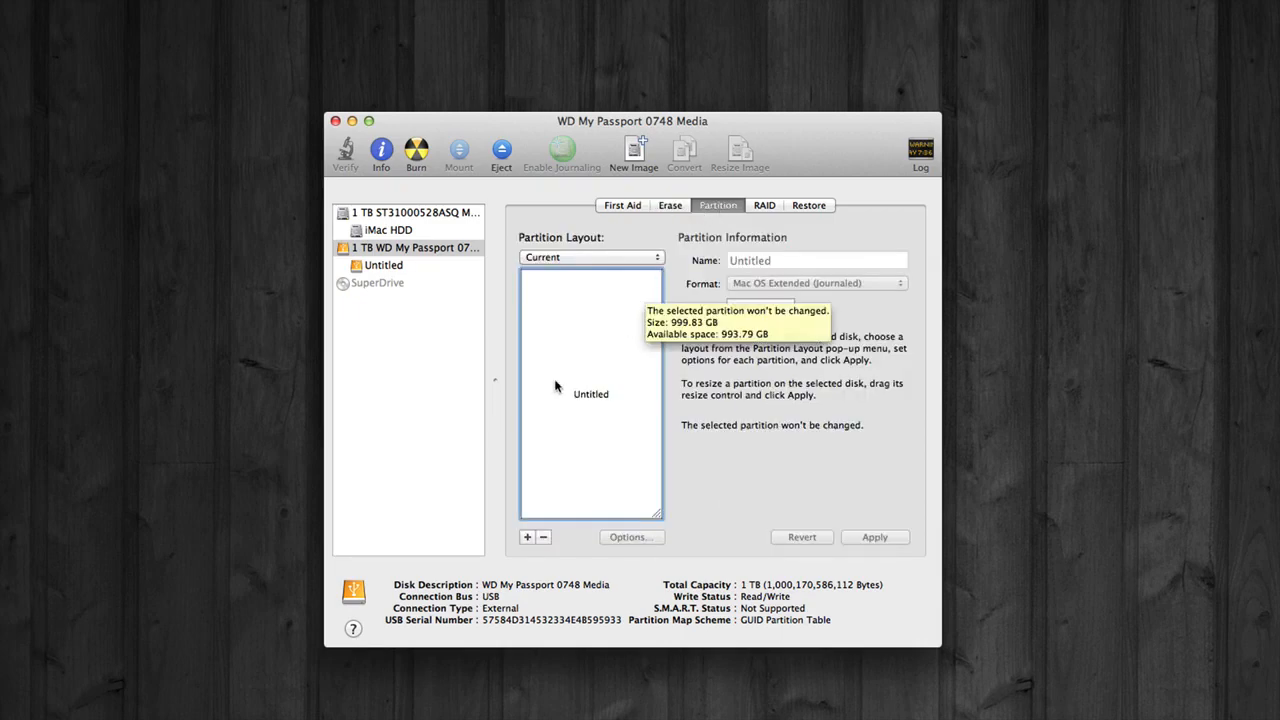
pyautogui.moveTo(528, 536)
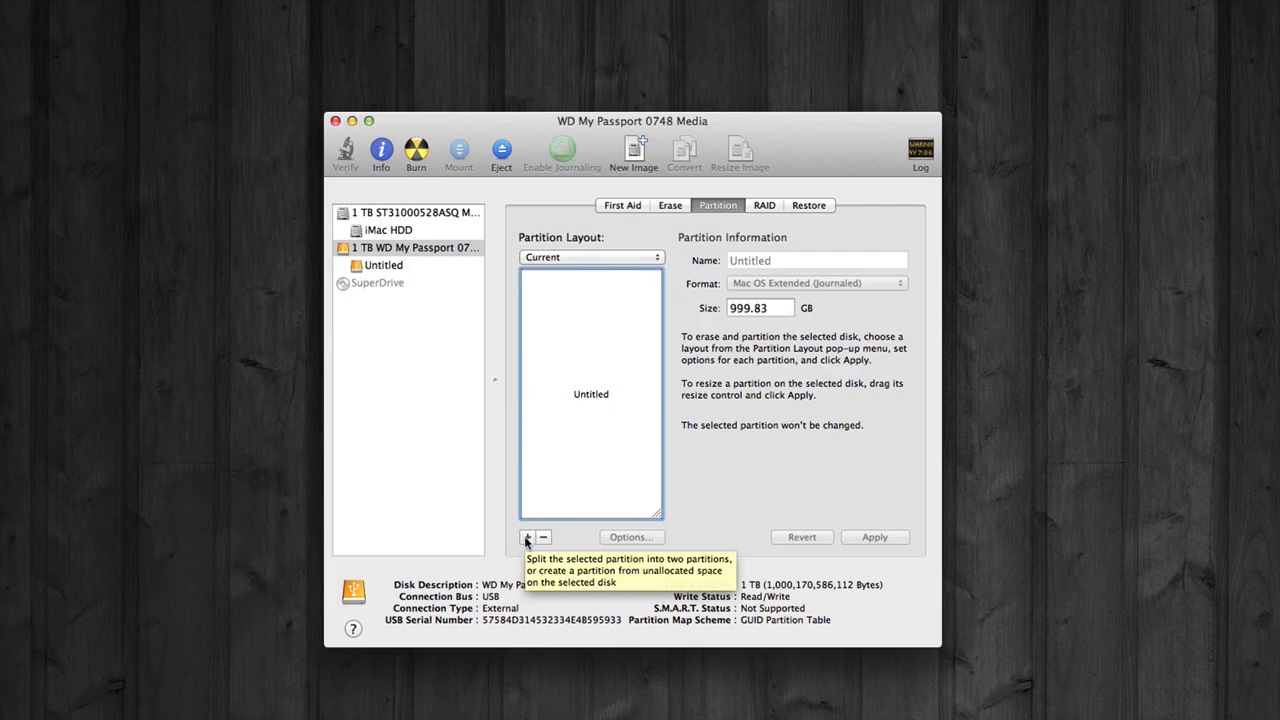
pyautogui.click(528, 536)
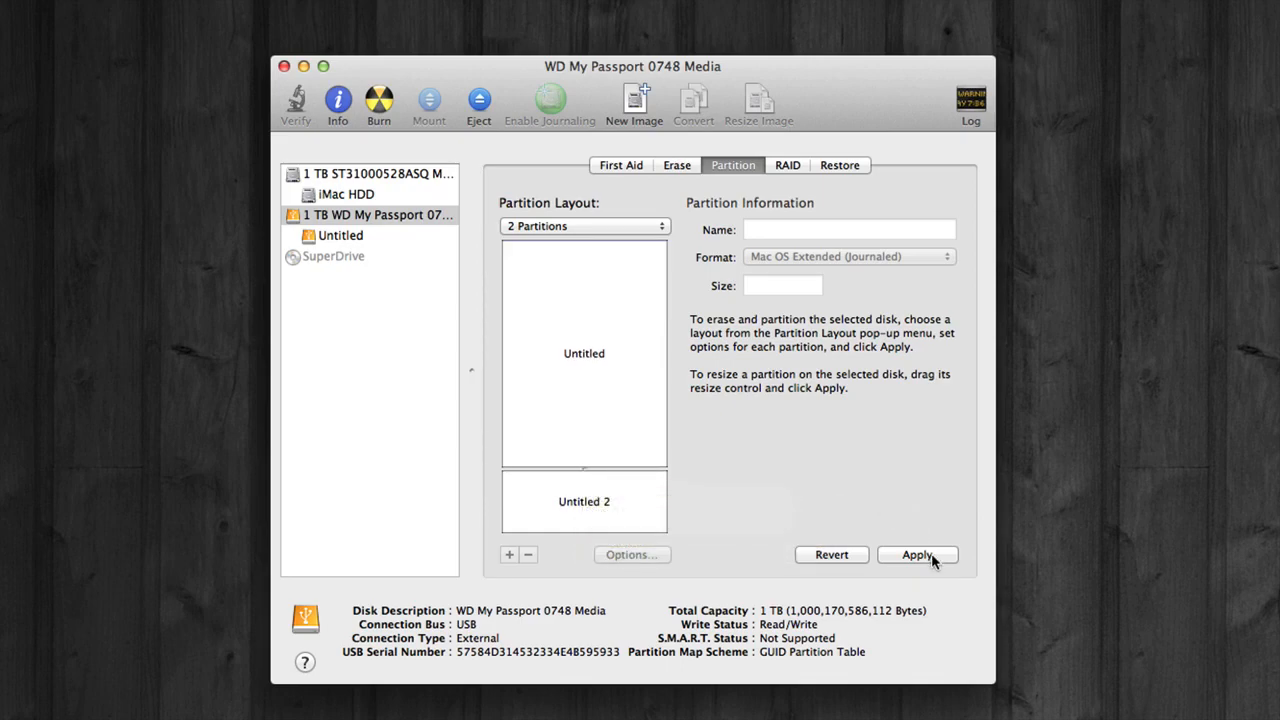
# Step: Apply and confirm the two-partition layout so the drive holds Untitled and Untitled 2
pyautogui.click(916, 556)
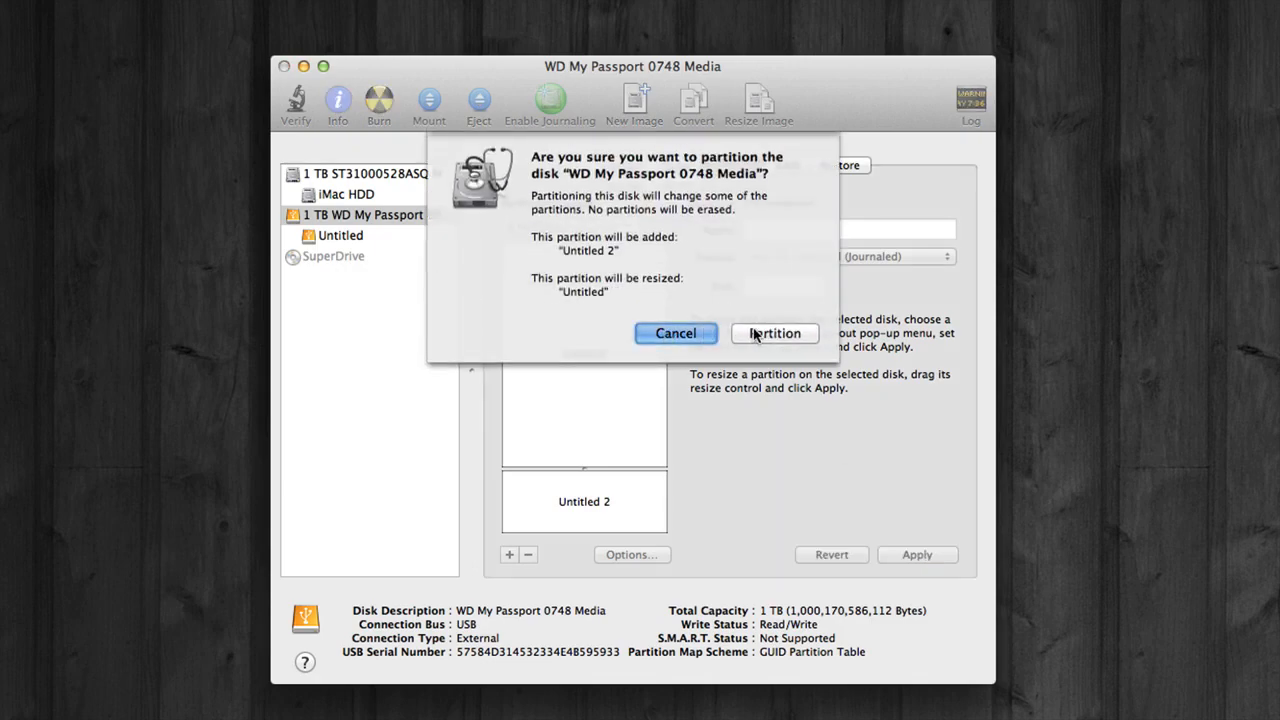
pyautogui.click(774, 332)
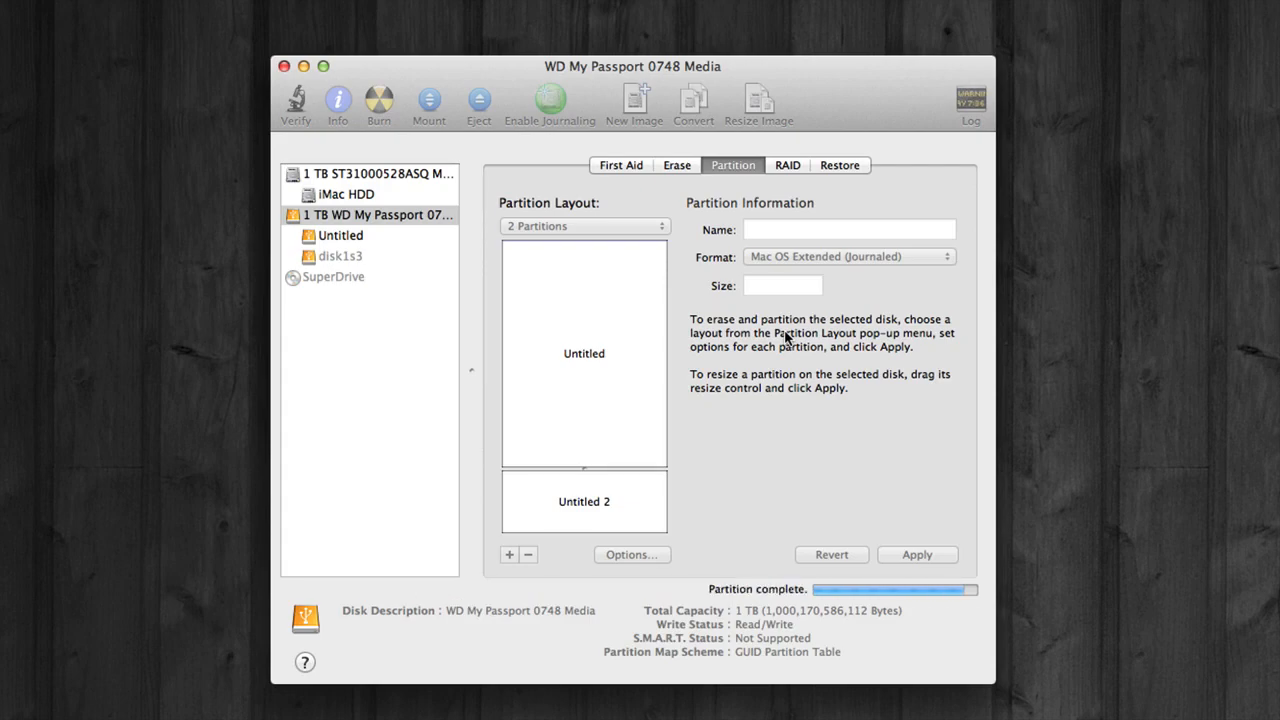
pyautogui.click(584, 224)
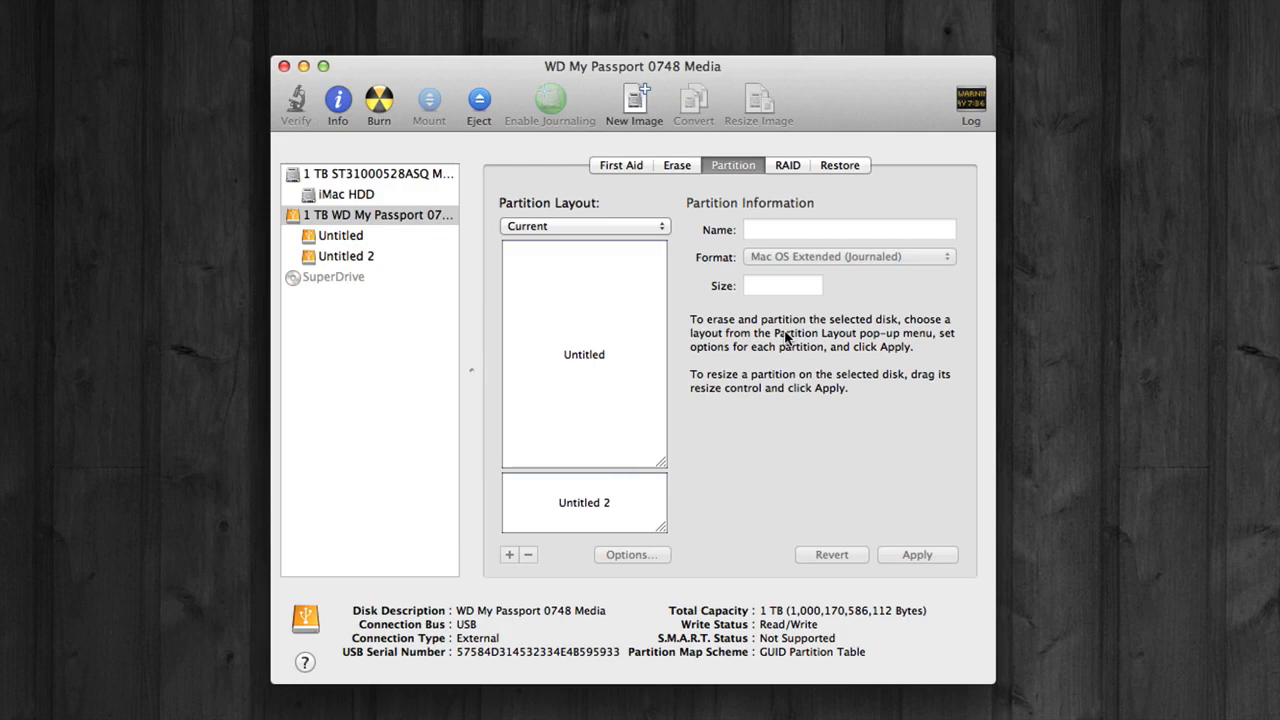
pyautogui.moveTo(748, 308)
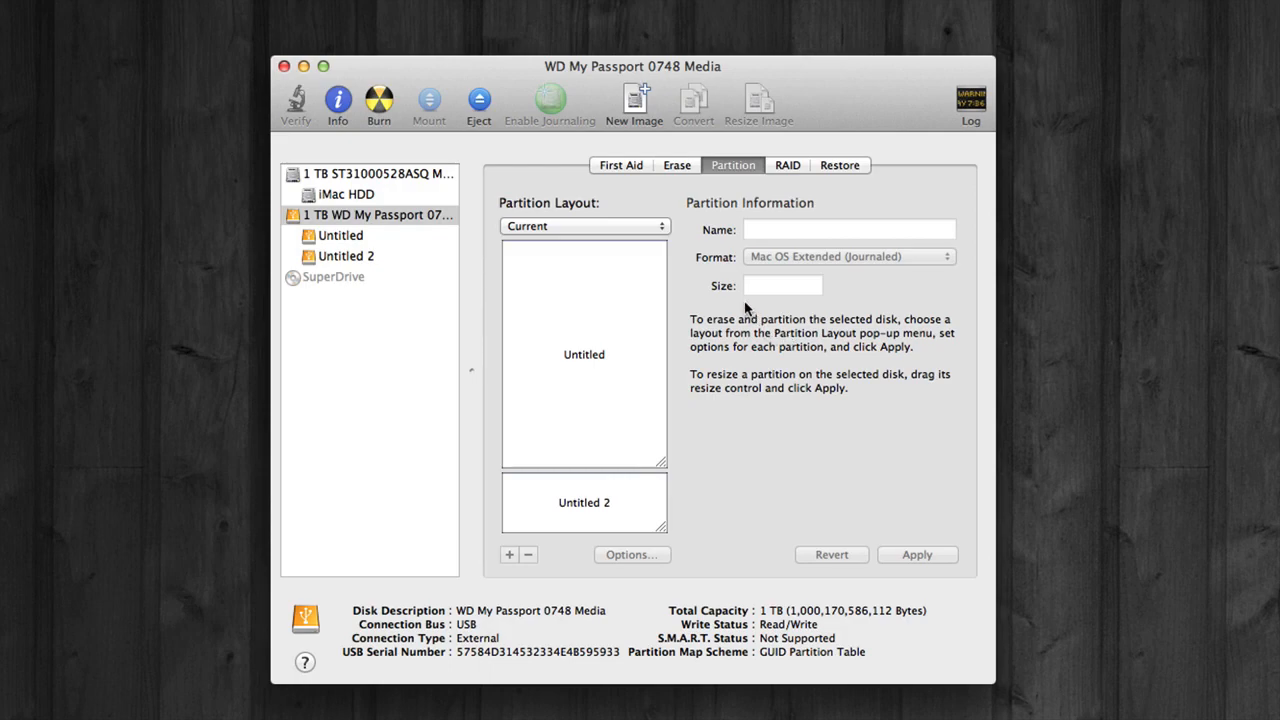
# Step: Check the Untitled 2 partition's size, keep Mac OS Extended (Journaled), and select Untitled 2 to erase
pyautogui.click(584, 502)
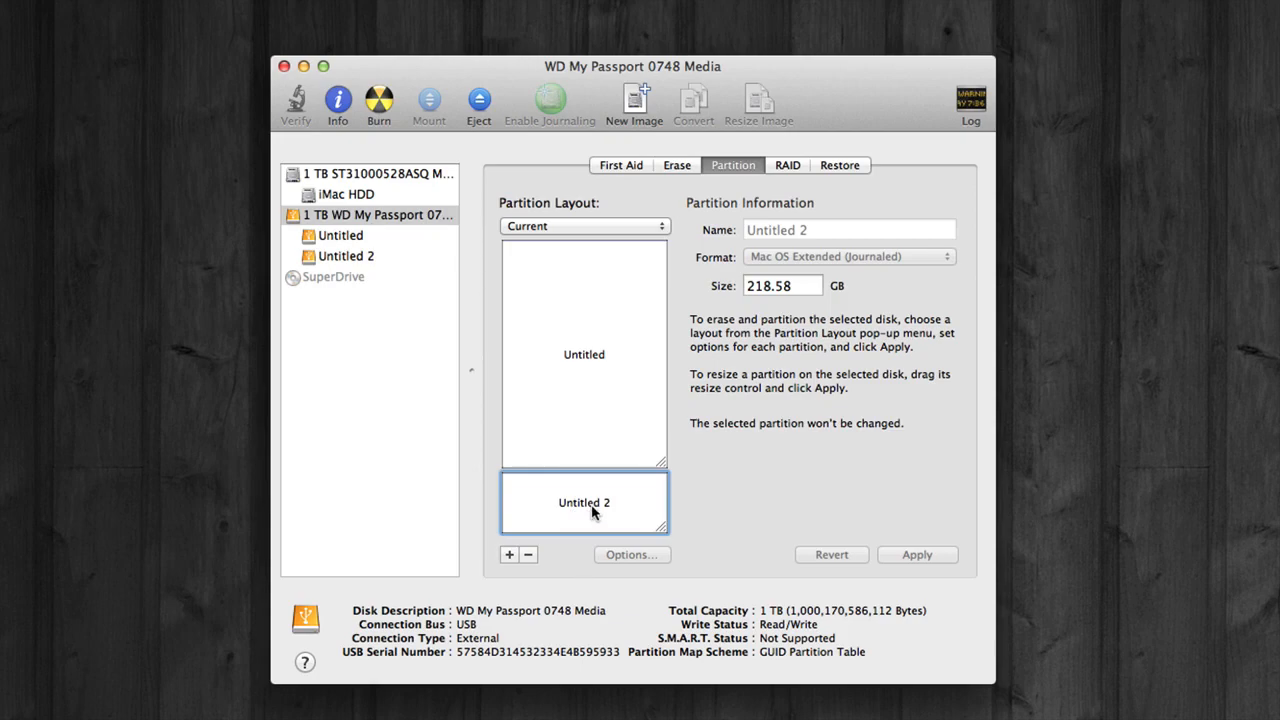
pyautogui.click(676, 164)
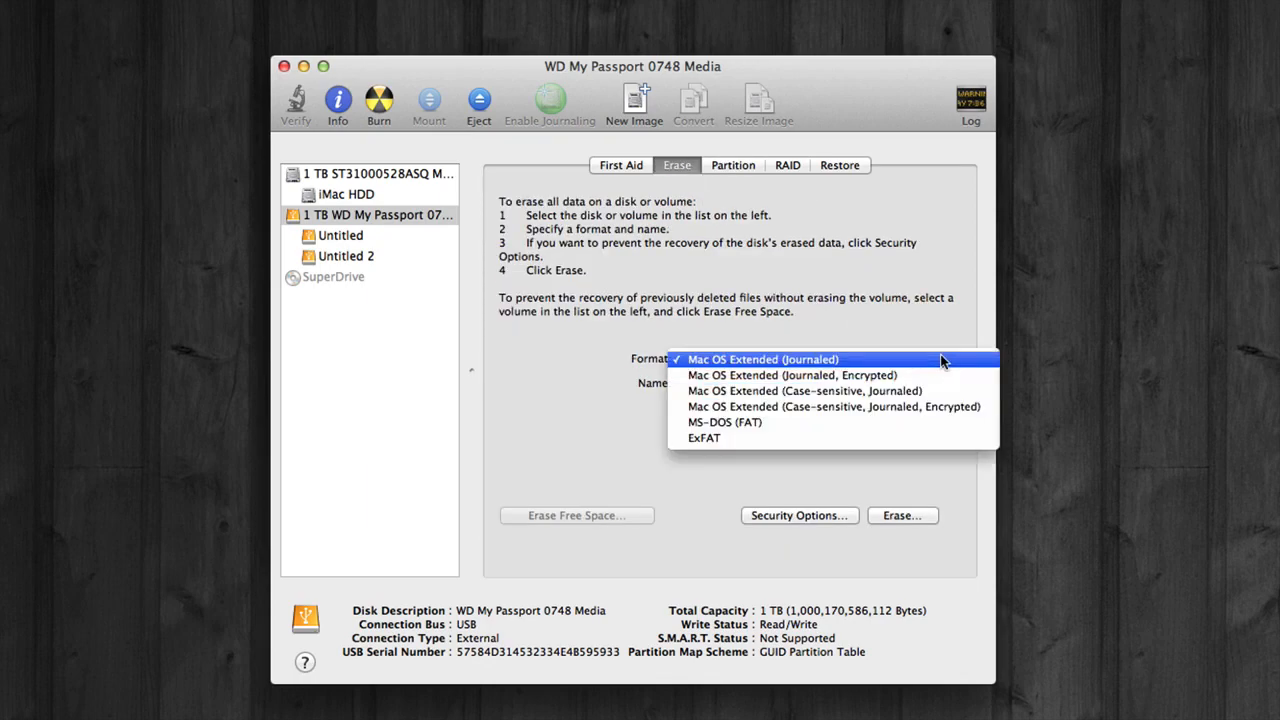
pyautogui.click(762, 360)
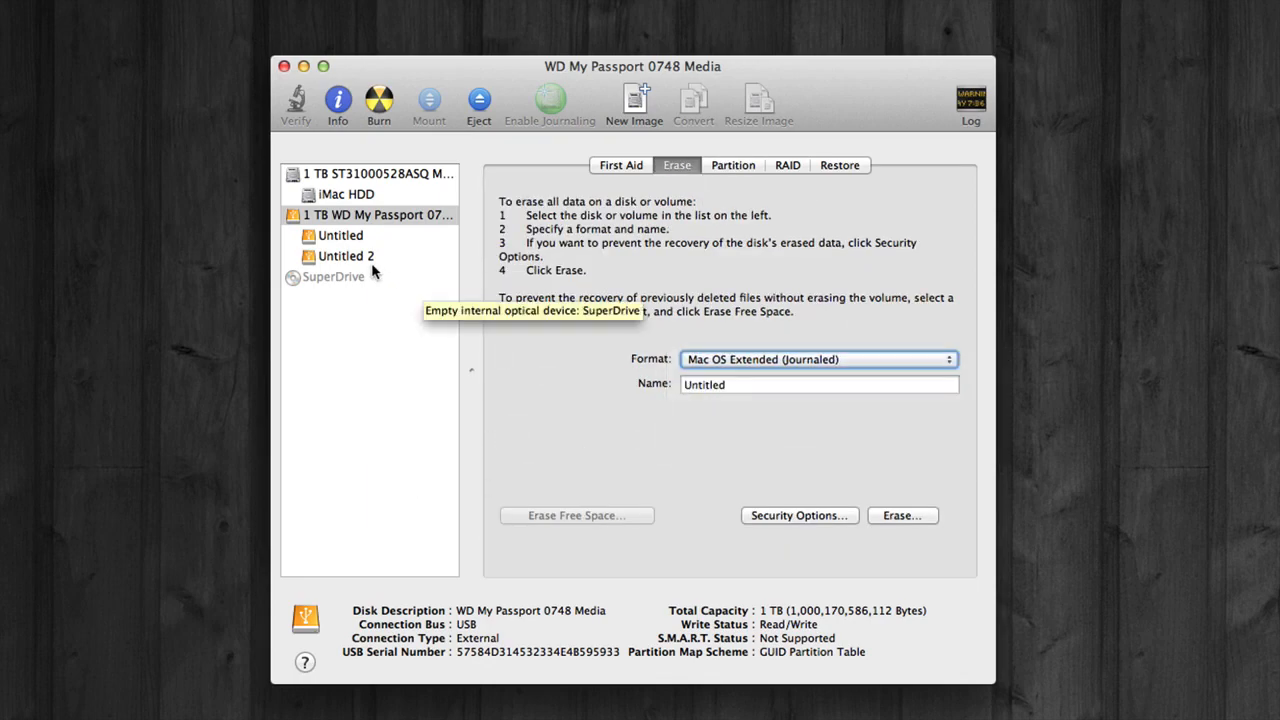
pyautogui.click(346, 256)
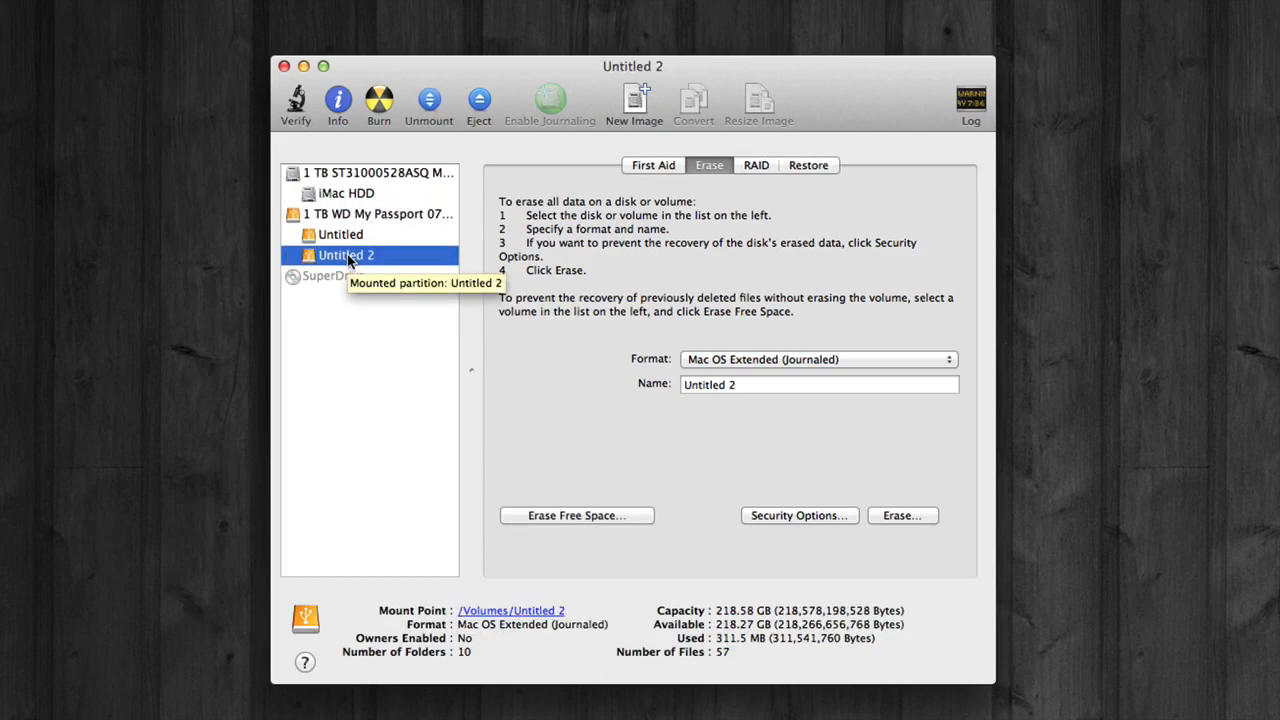
pyautogui.moveTo(434, 256)
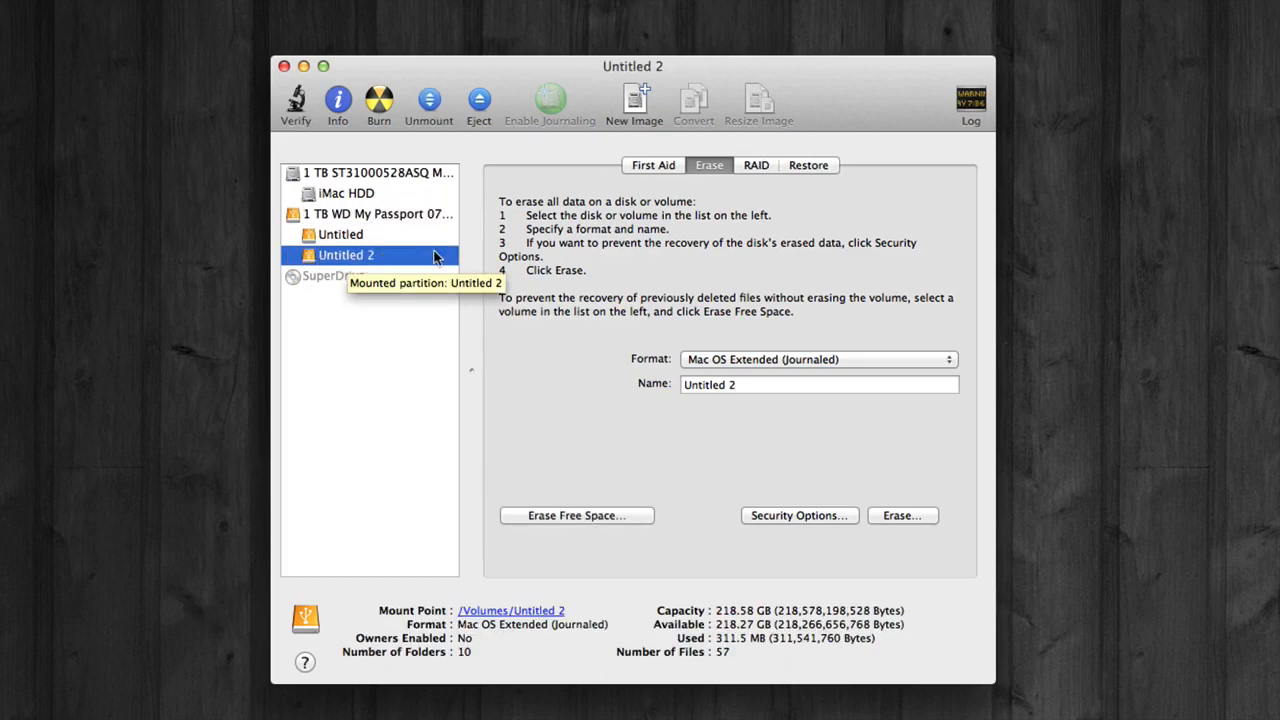
pyautogui.moveTo(332, 248)
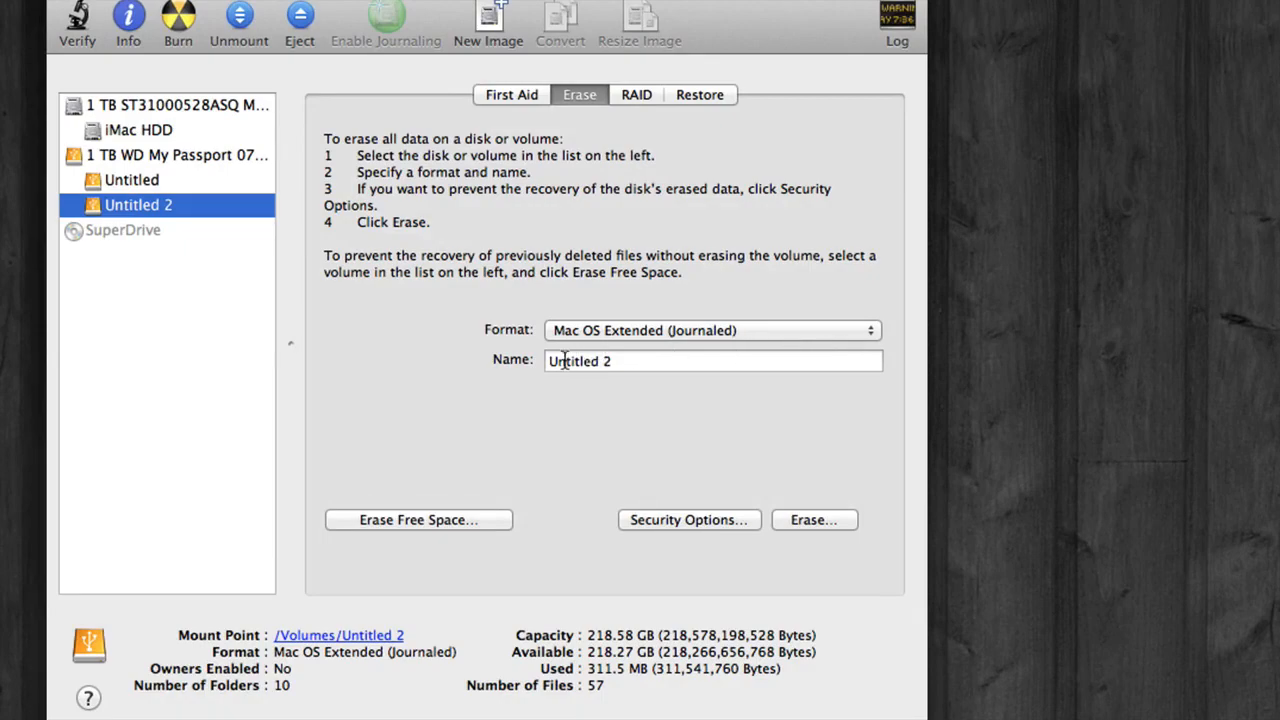
# Step: Name the volume 'PC compatible' and set its format to ExFAT
pyautogui.tripleClick(712, 360)
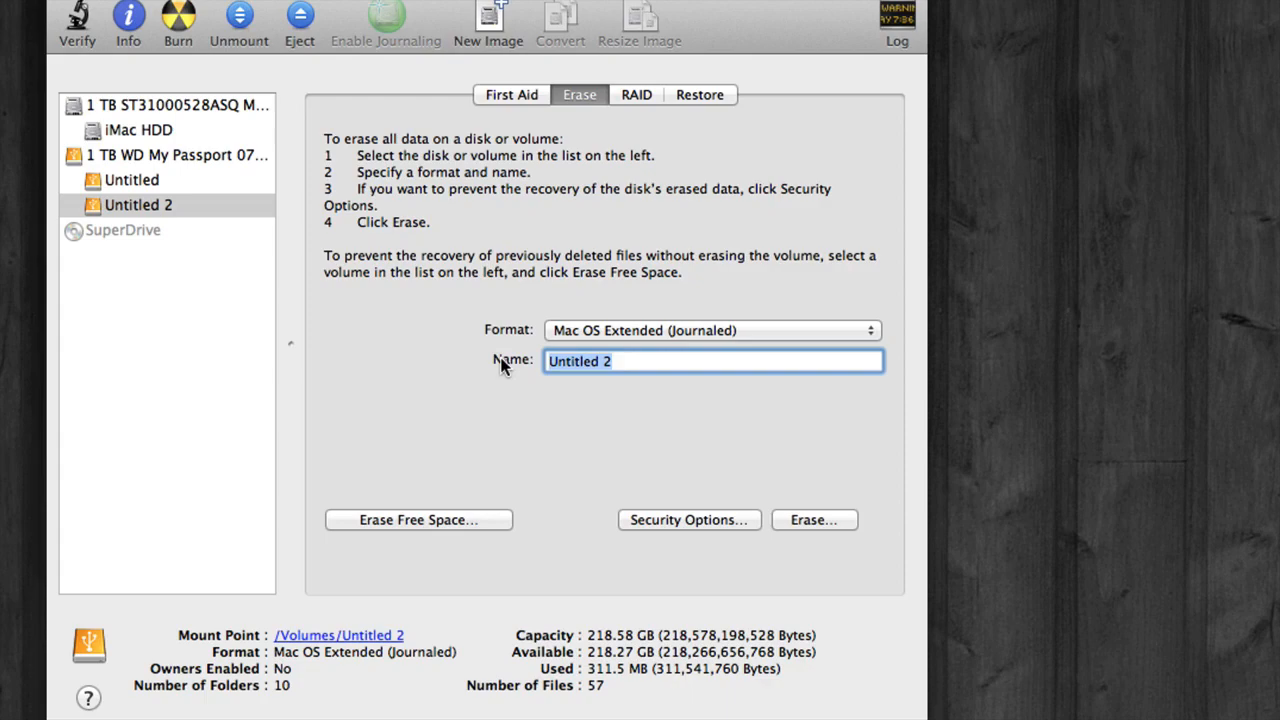
pyautogui.write('PC')
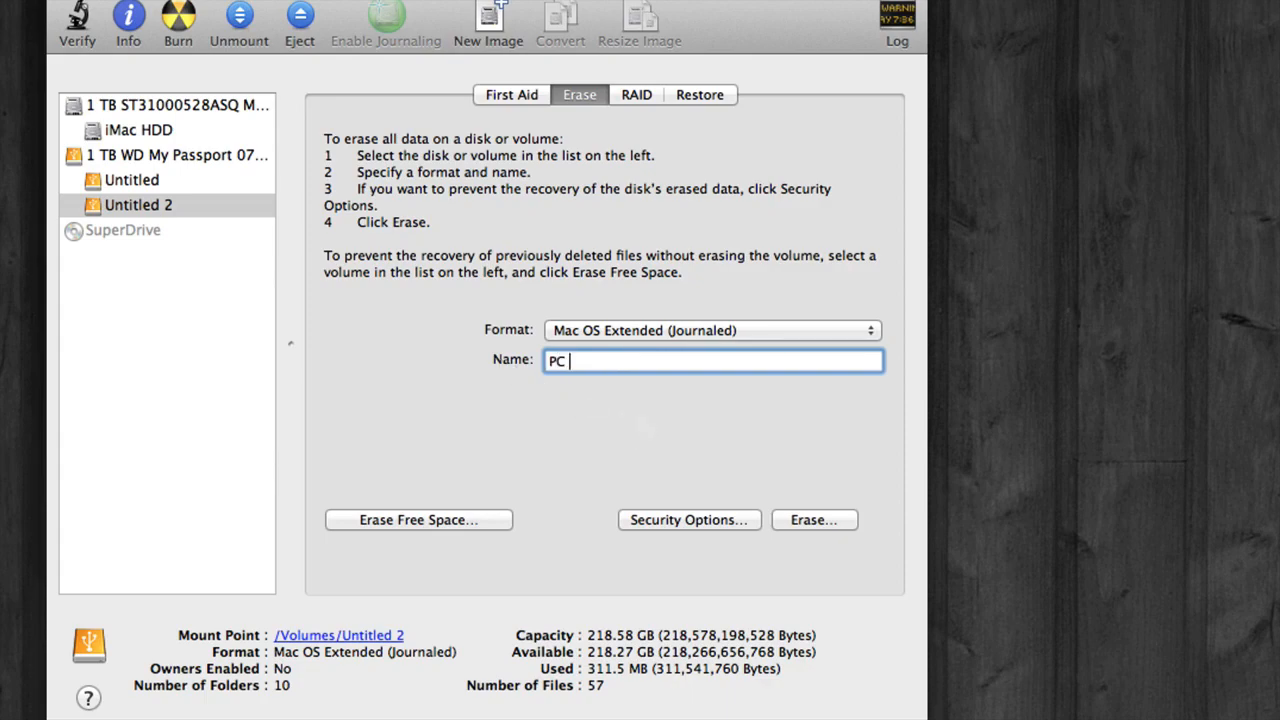
pyautogui.write('compat')
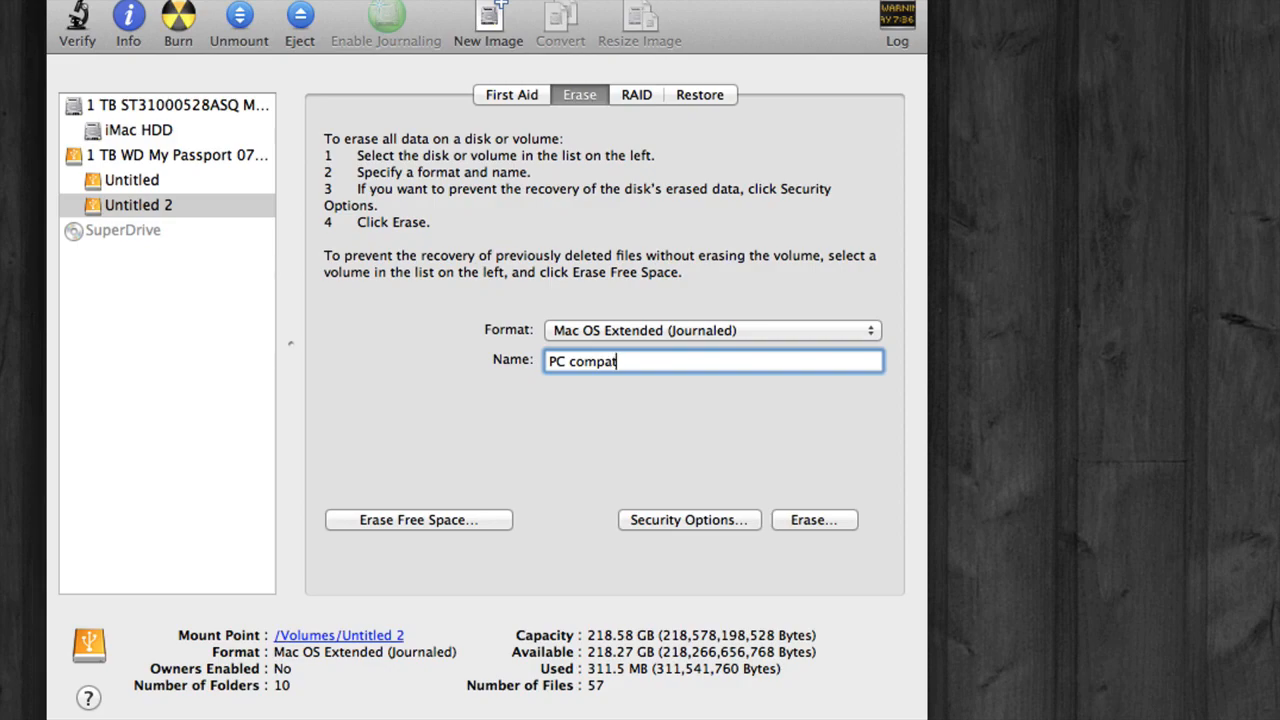
pyautogui.write('ible')
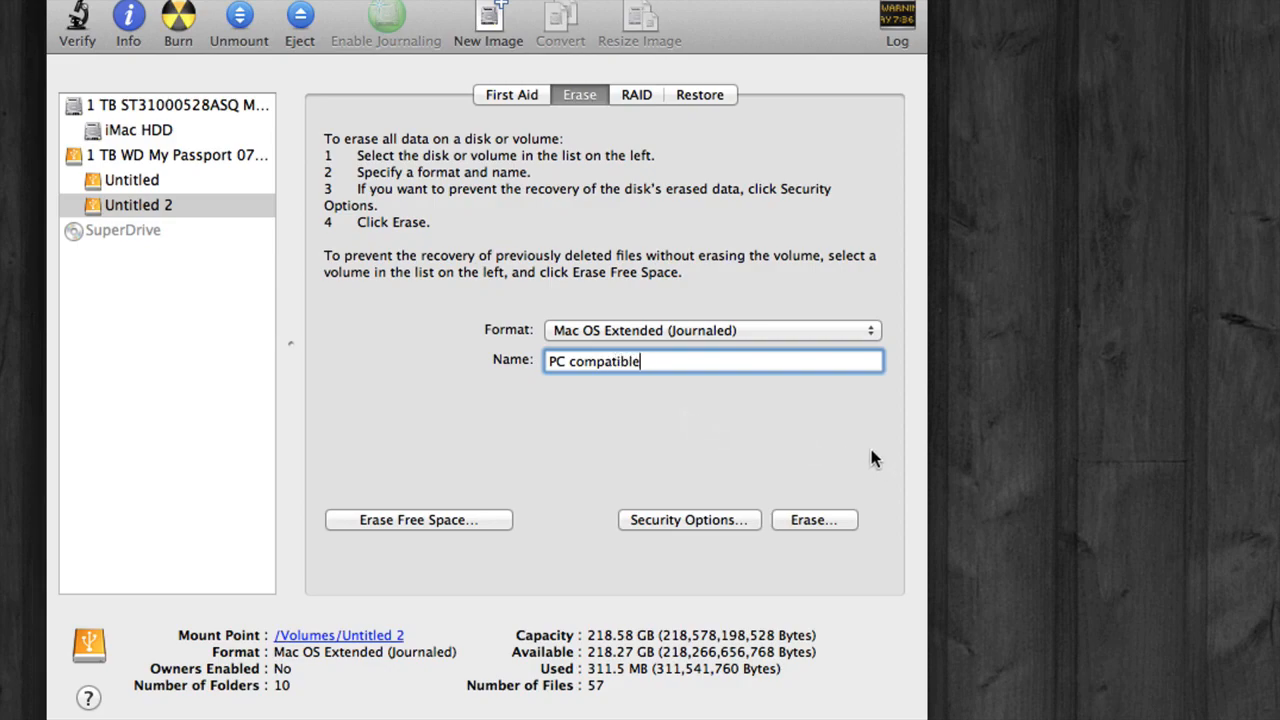
pyautogui.click(712, 330)
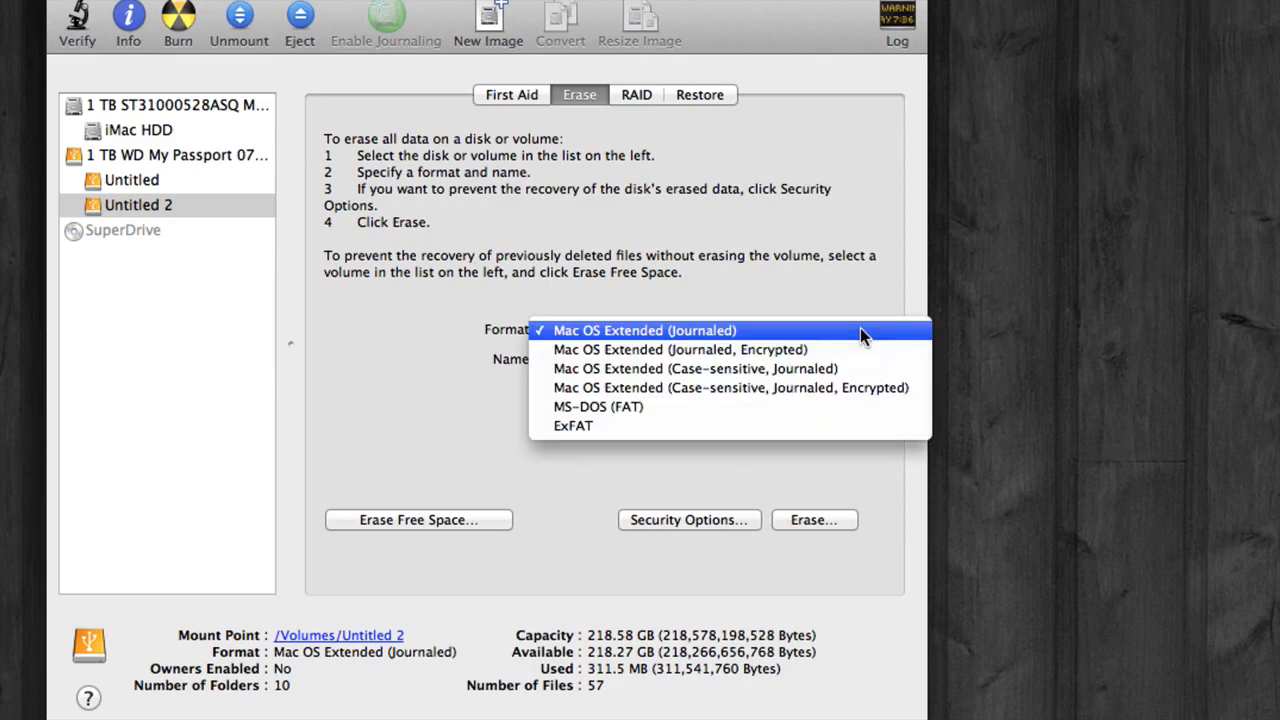
pyautogui.click(598, 406)
pyautogui.write('PC compatib')
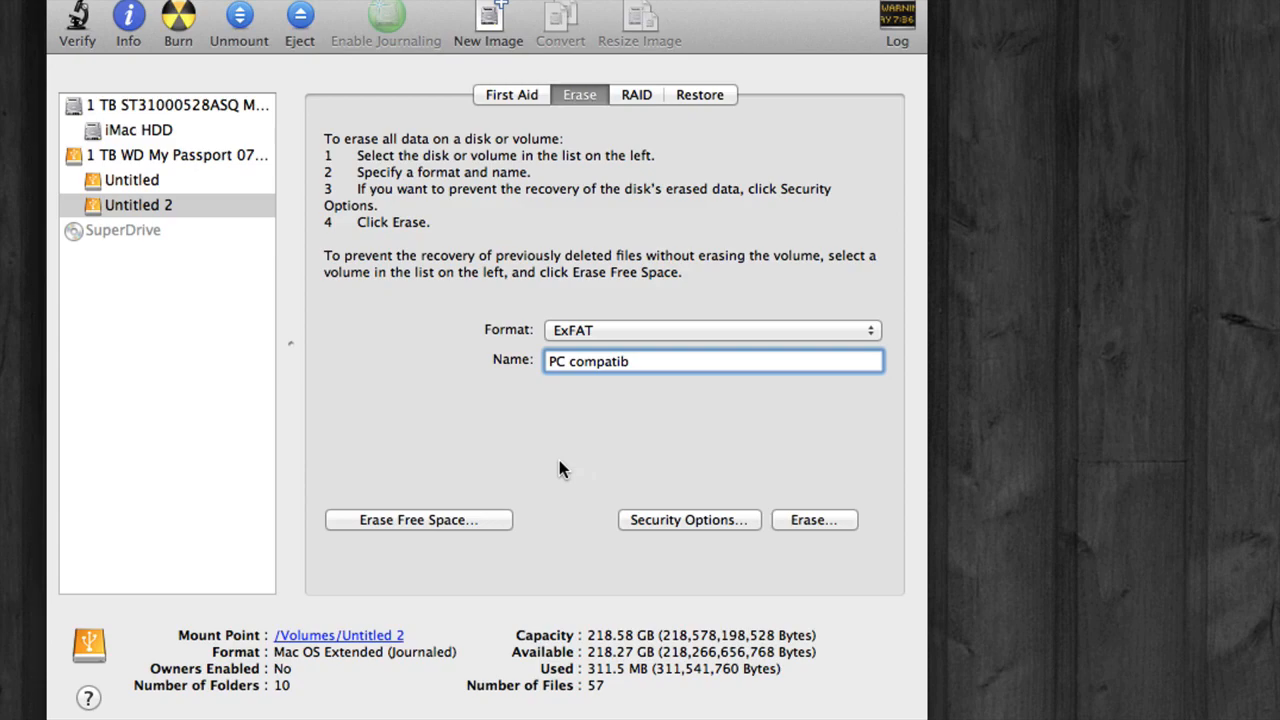
# Step: Erase the second partition as ExFAT, confirming the warning
pyautogui.click(812, 520)
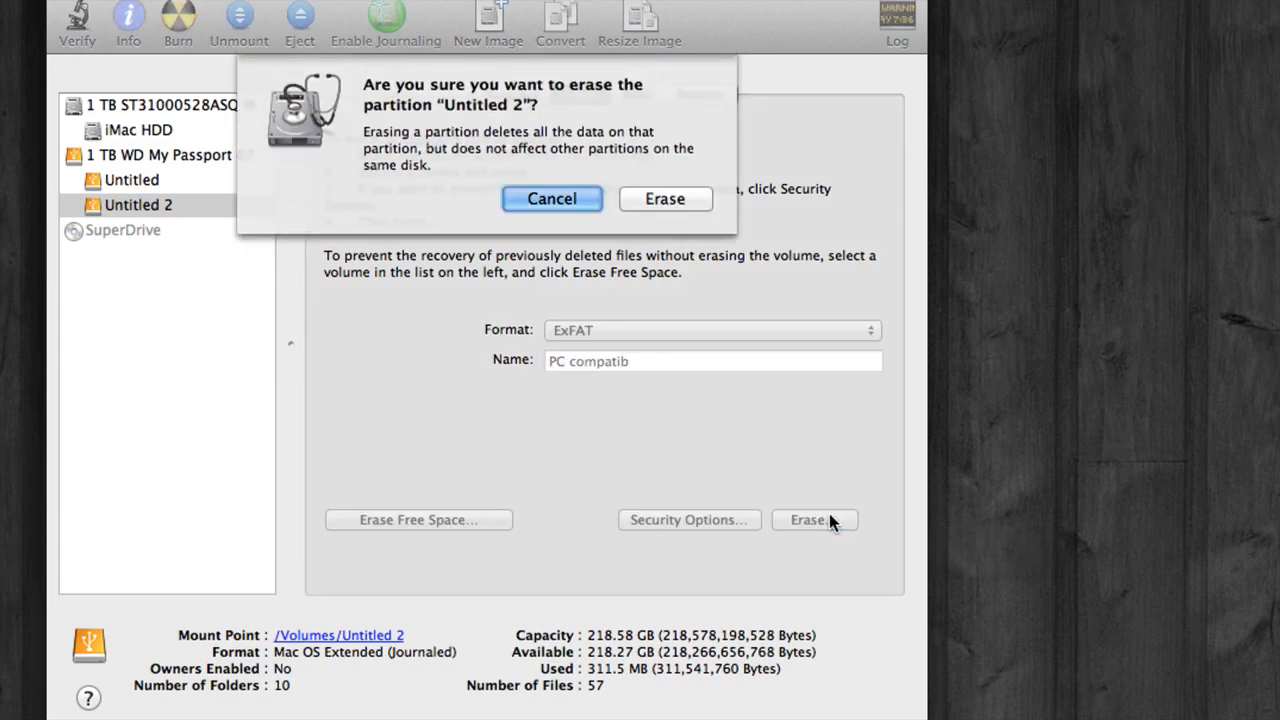
pyautogui.click(664, 198)
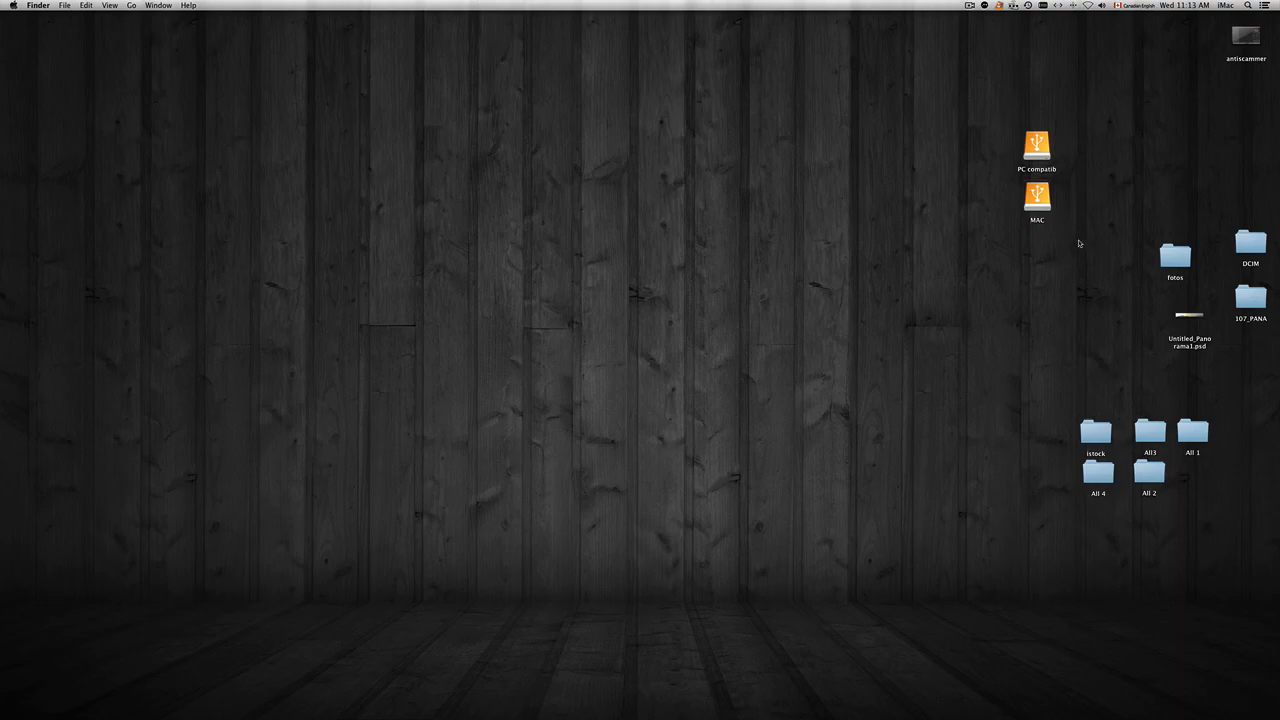
# Step: Arrange the PC and MAC volume icons side by side at the top of the desktop
pyautogui.click(1036, 150)
pyautogui.write('PC')
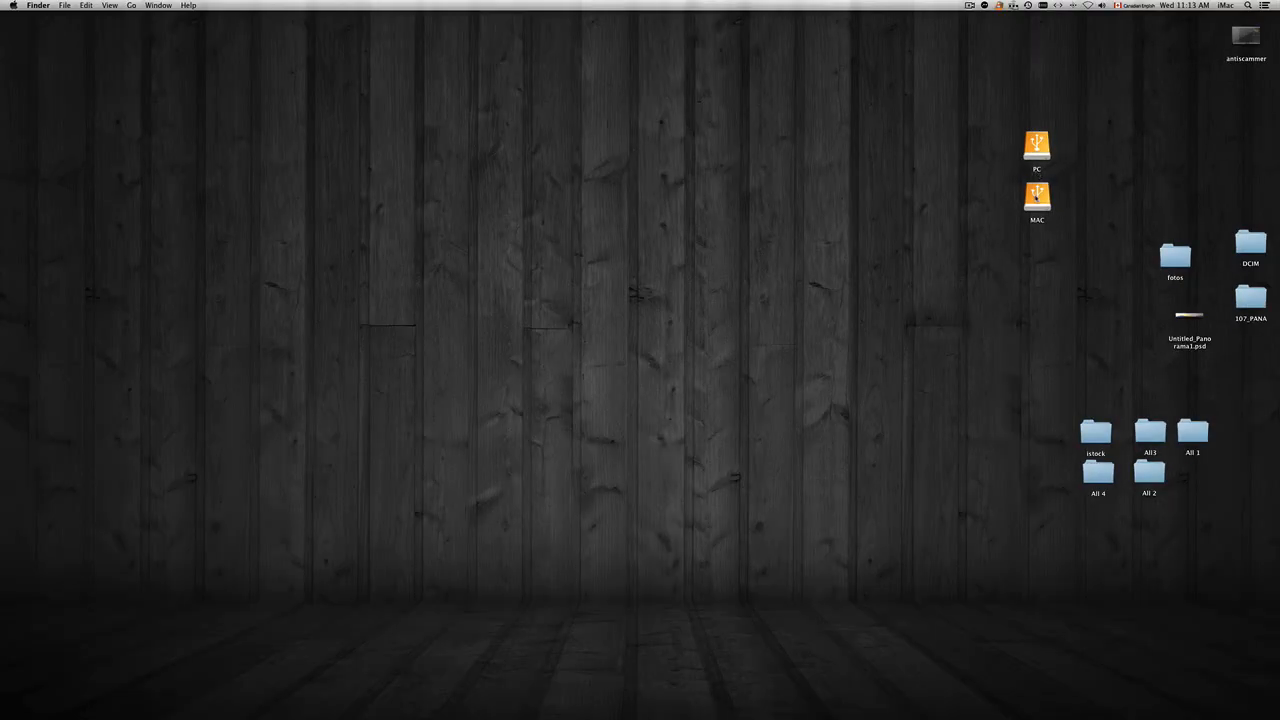
pyautogui.moveTo(1036, 144); pyautogui.dragTo(932, 140)
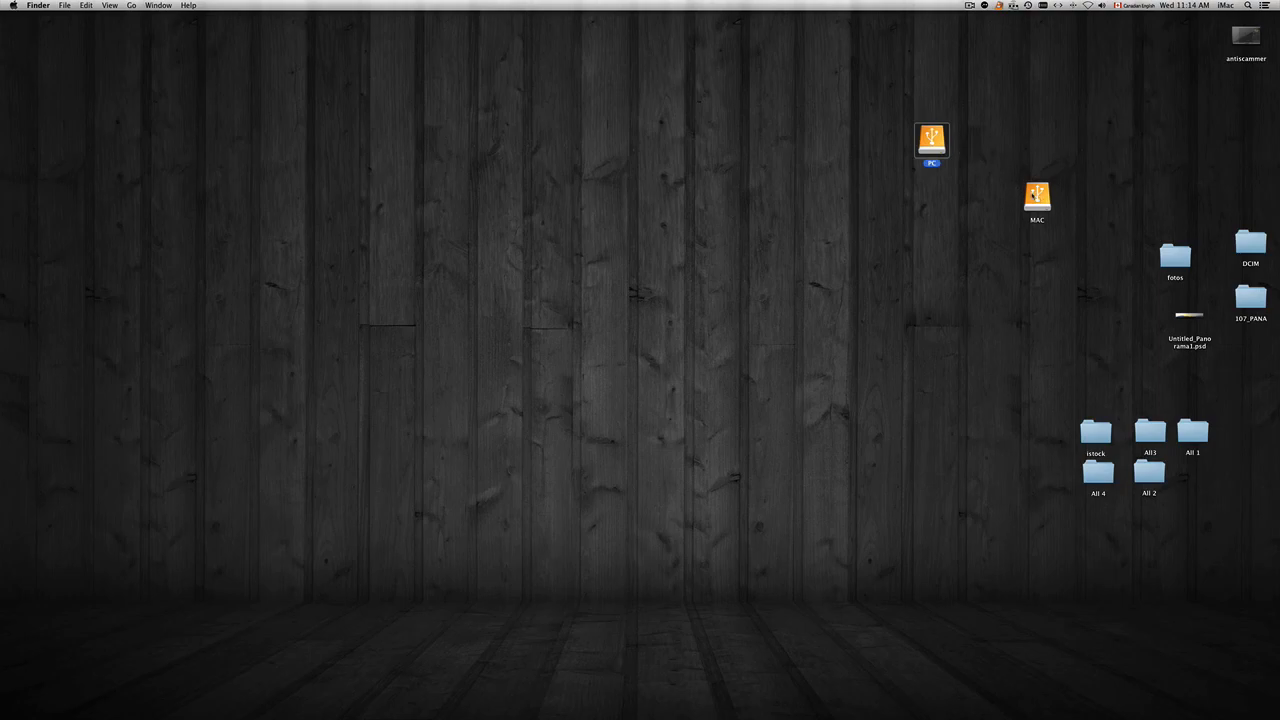
pyautogui.moveTo(1036, 198); pyautogui.dragTo(972, 140)
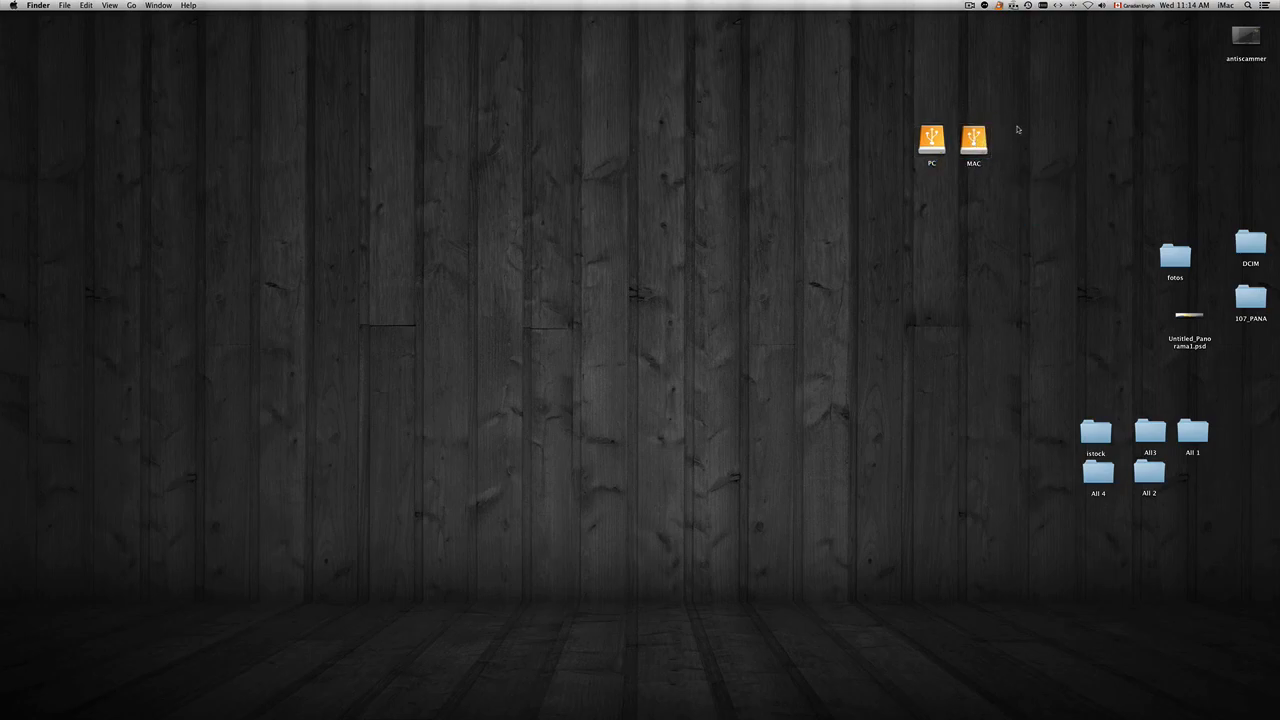
pyautogui.moveTo(932, 144); pyautogui.dragTo(940, 96)
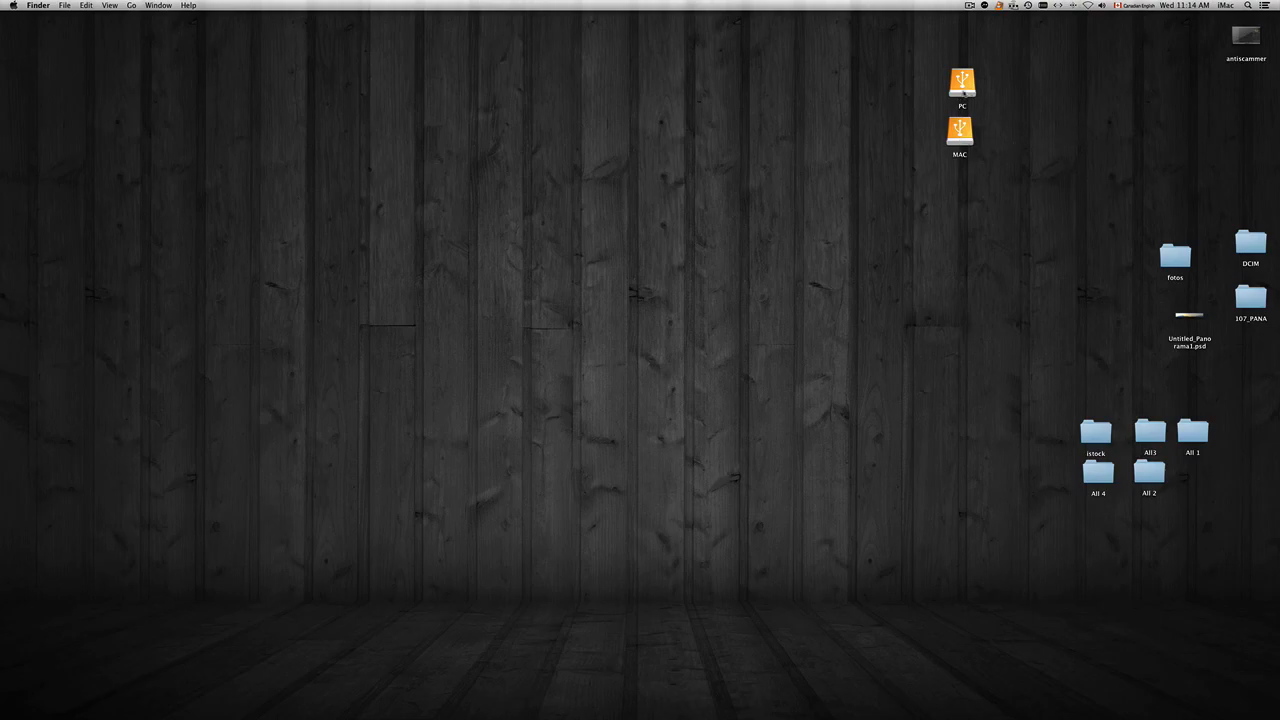
# Step: Open the PC volume in a Finder window
pyautogui.click(960, 82)
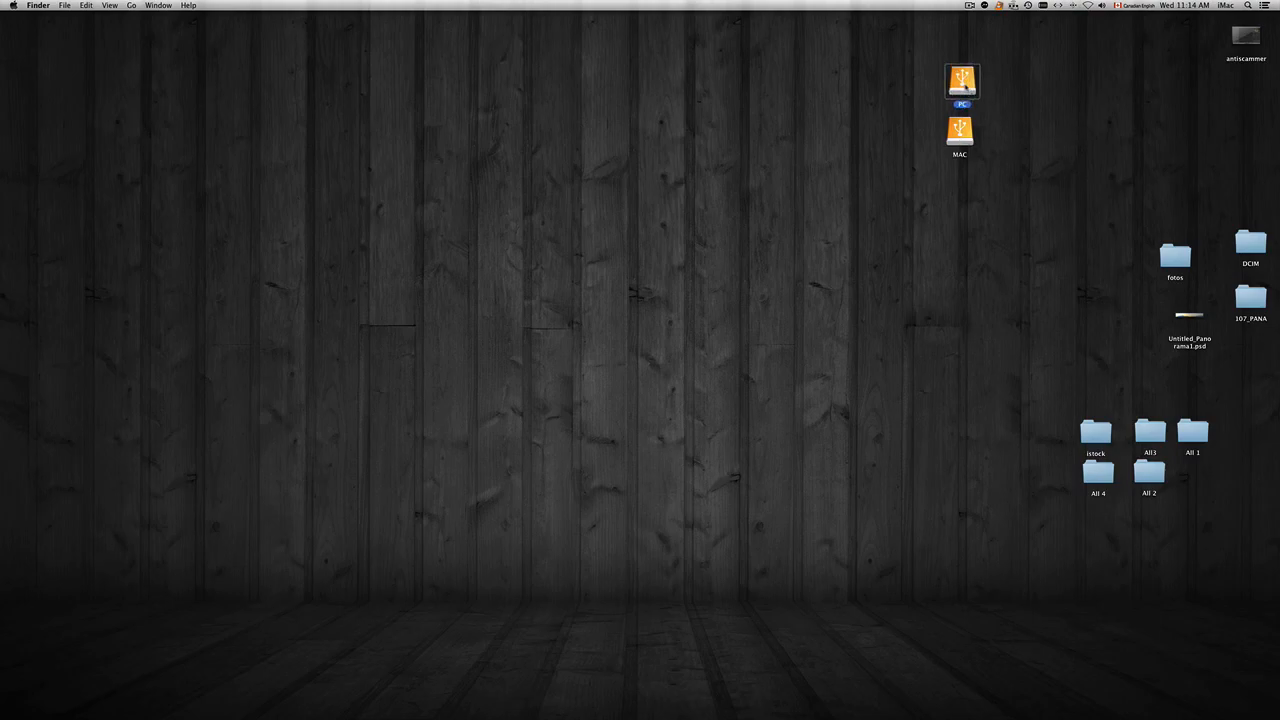
pyautogui.doubleClick(960, 82)
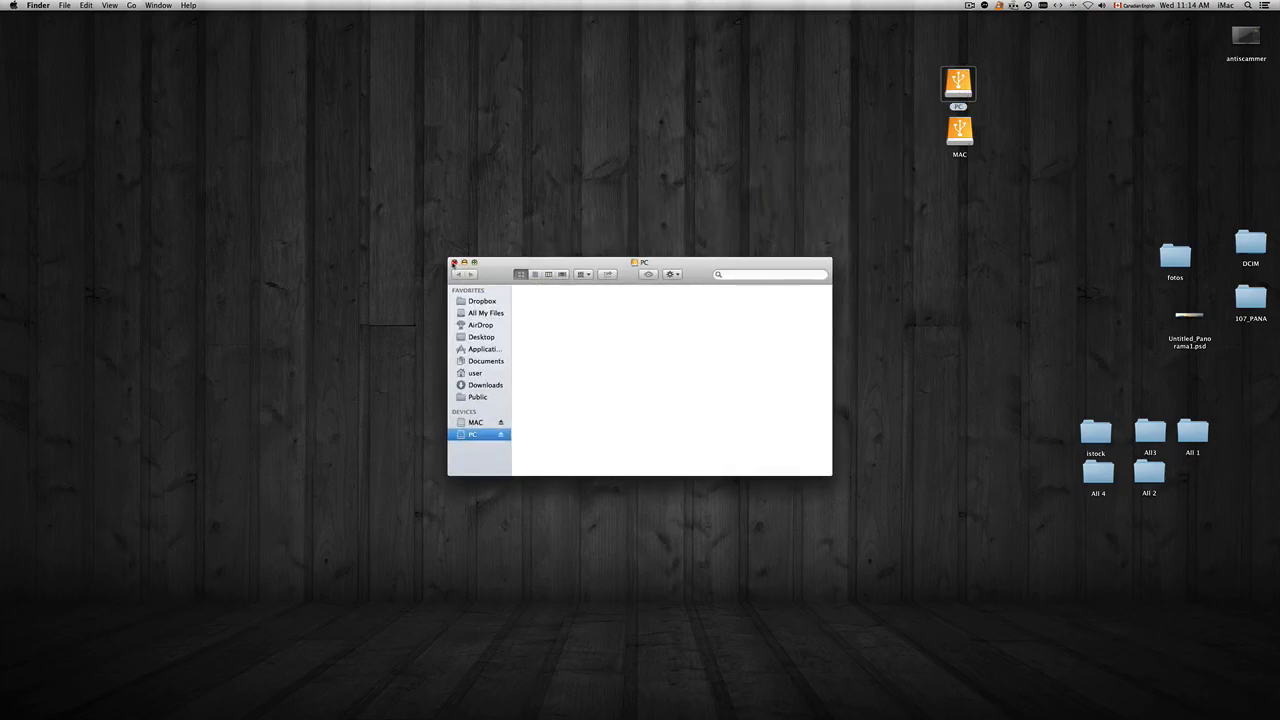
pyautogui.click(456, 264)
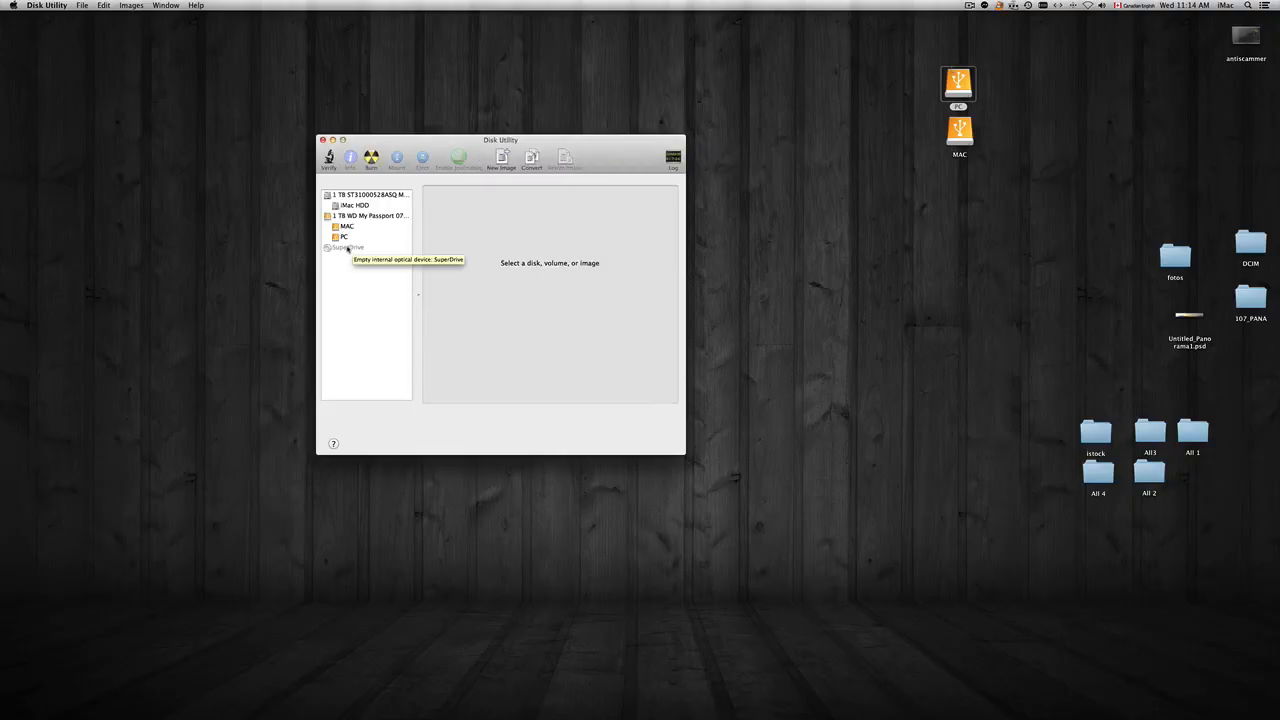
# Step: Confirm PC reads ExFAT and MAC reads Mac OS Extended (Journaled) on the Erase tab
pyautogui.click(346, 226)
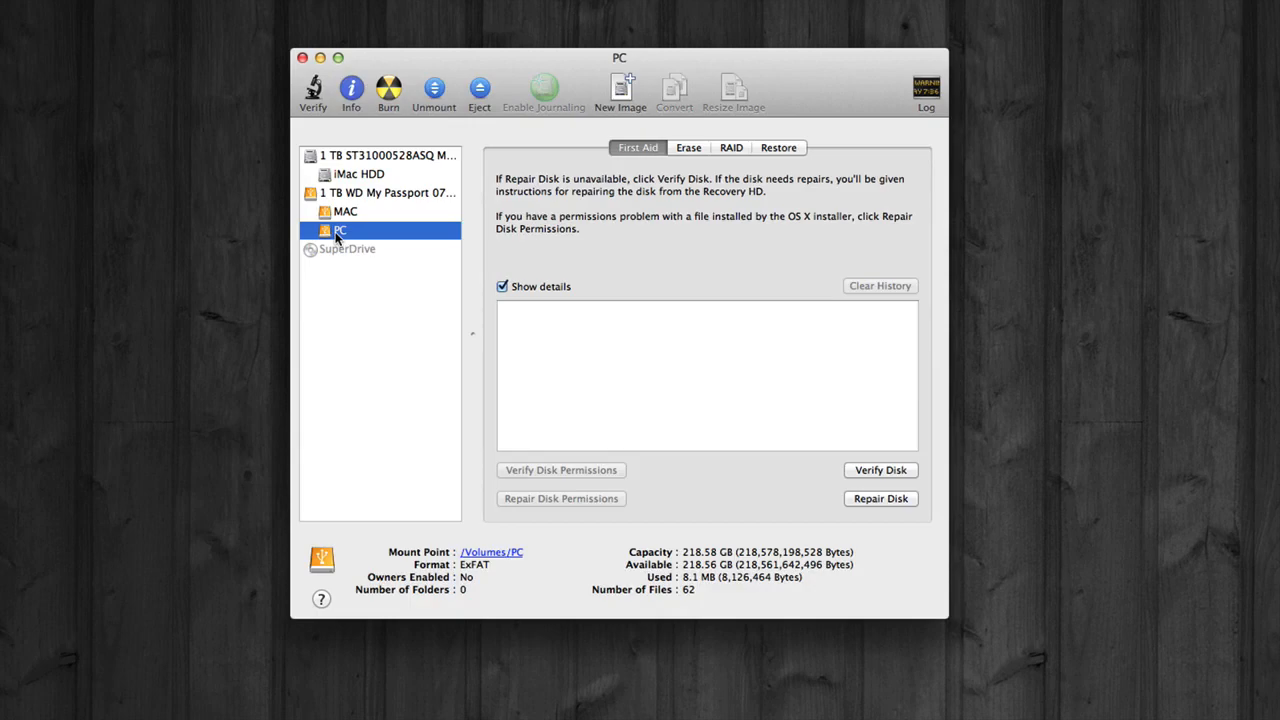
pyautogui.click(688, 148)
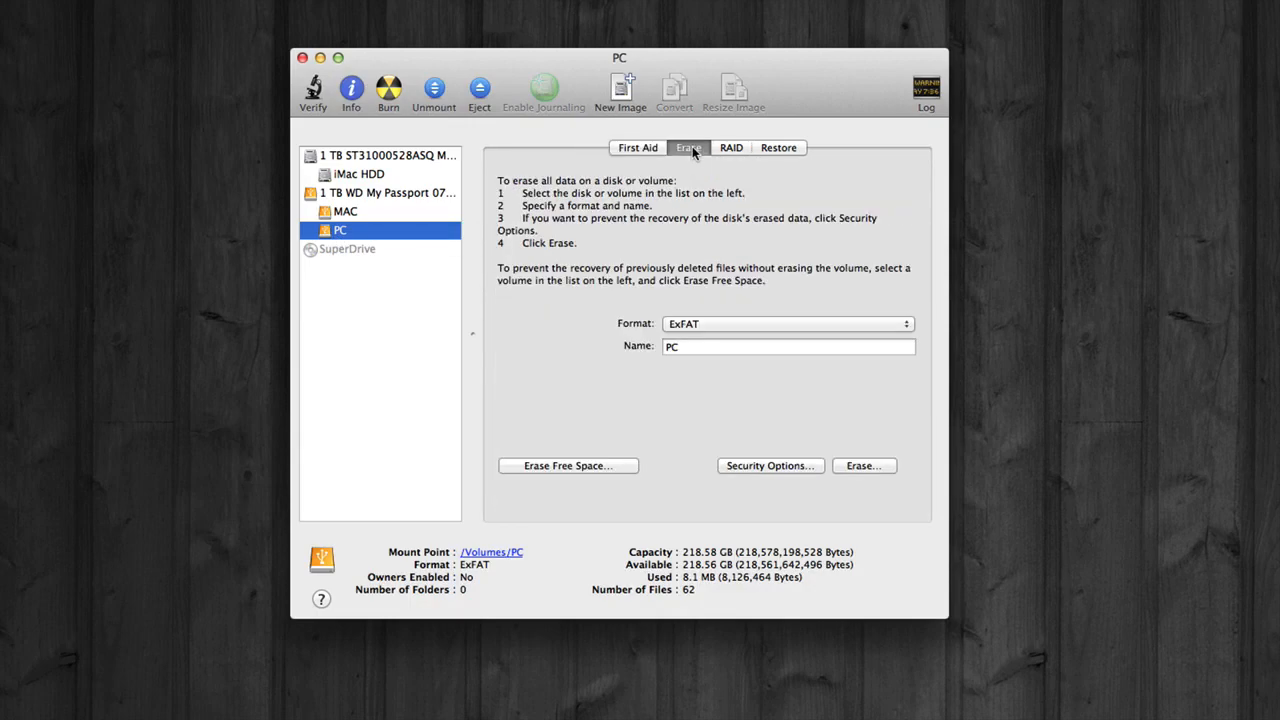
pyautogui.moveTo(666, 340)
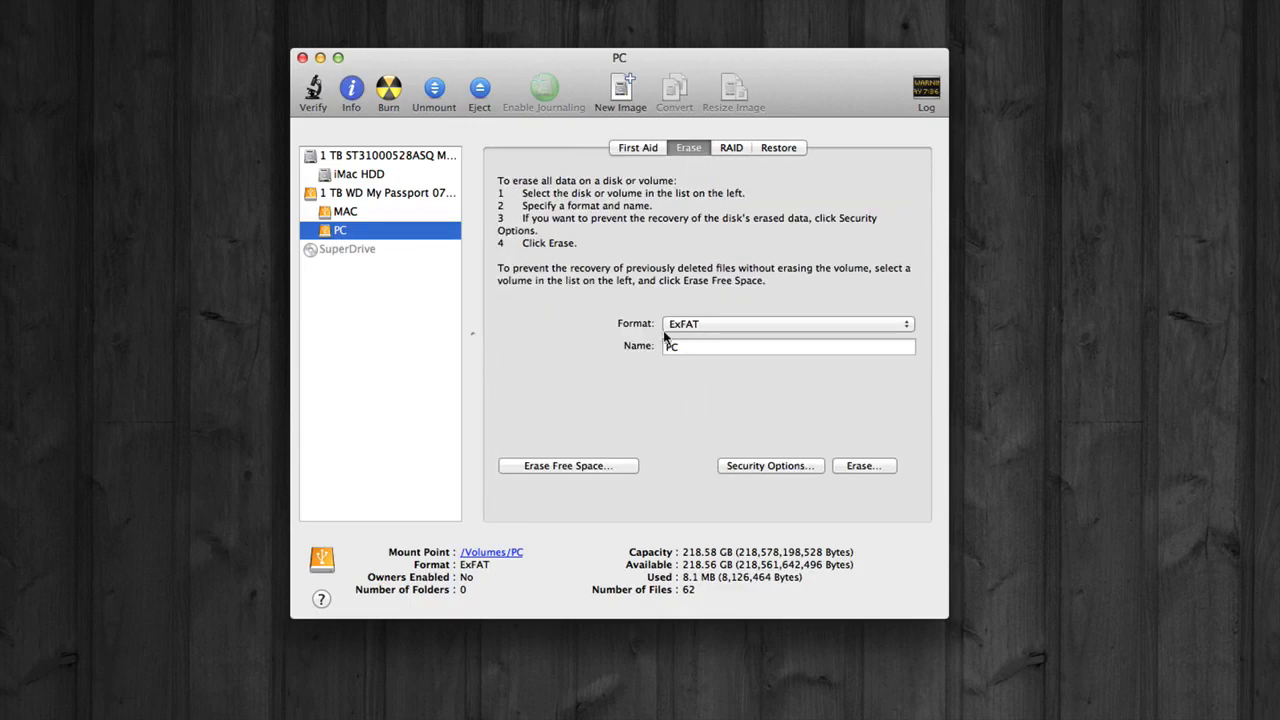
pyautogui.click(344, 212)
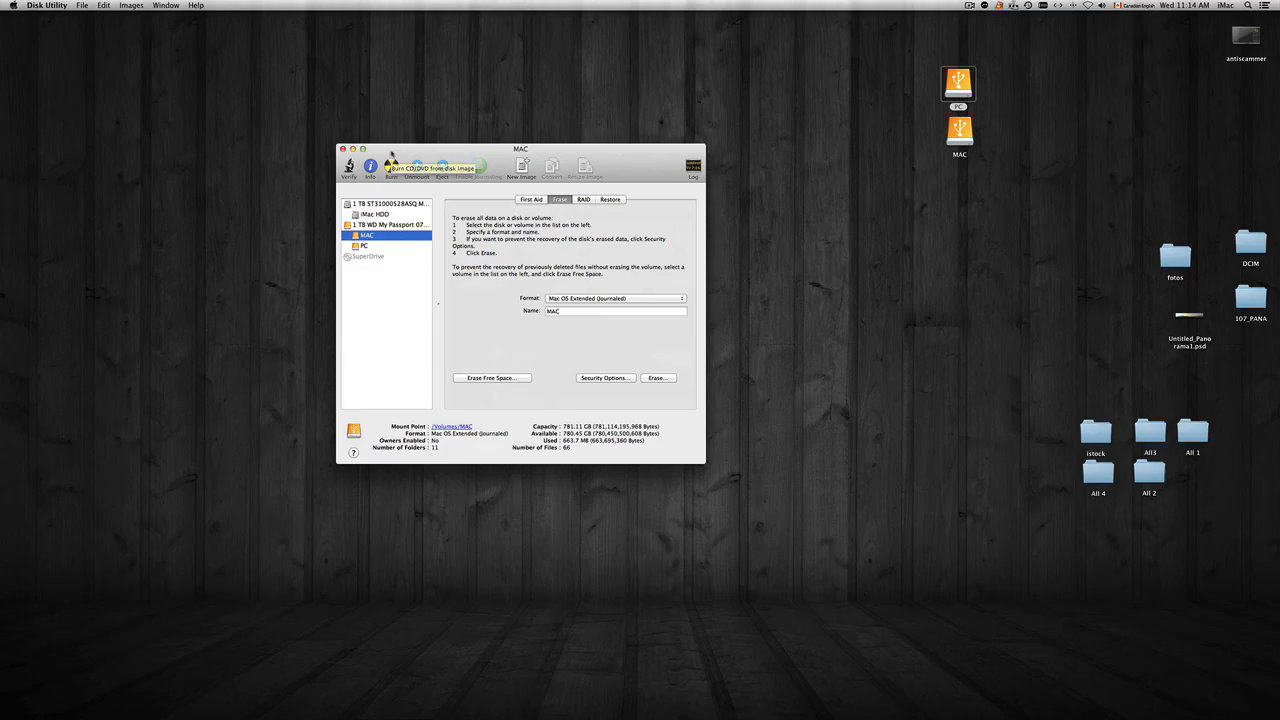
pyautogui.moveTo(520, 148); pyautogui.dragTo(488, 112)
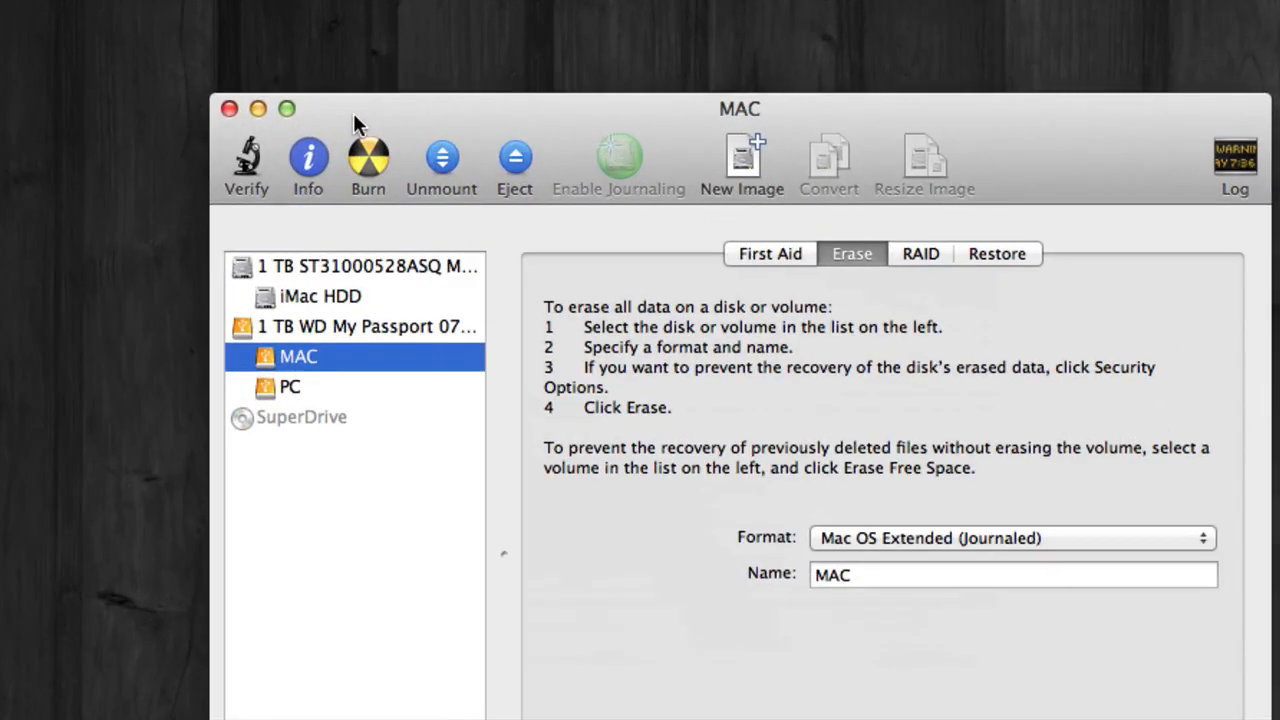
# Step: Quit Disk Utility, leaving both volumes on the desktop
pyautogui.click(46, 4)
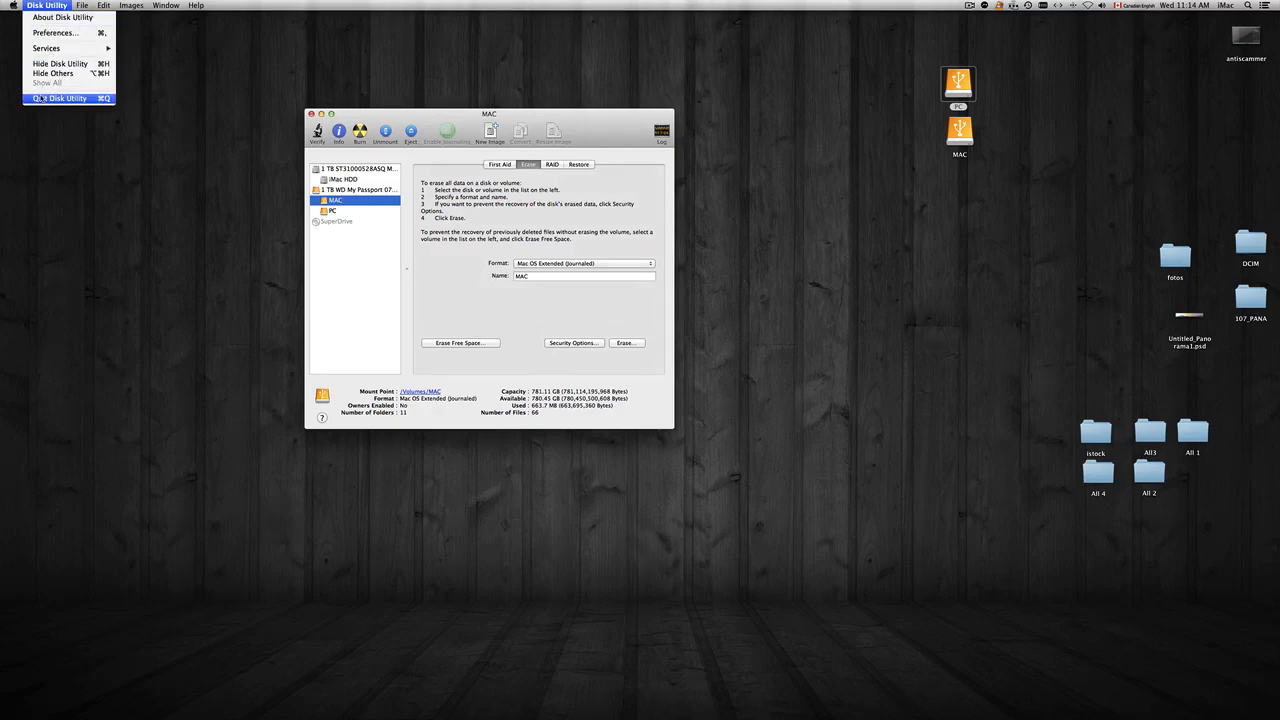
pyautogui.click(56, 98)
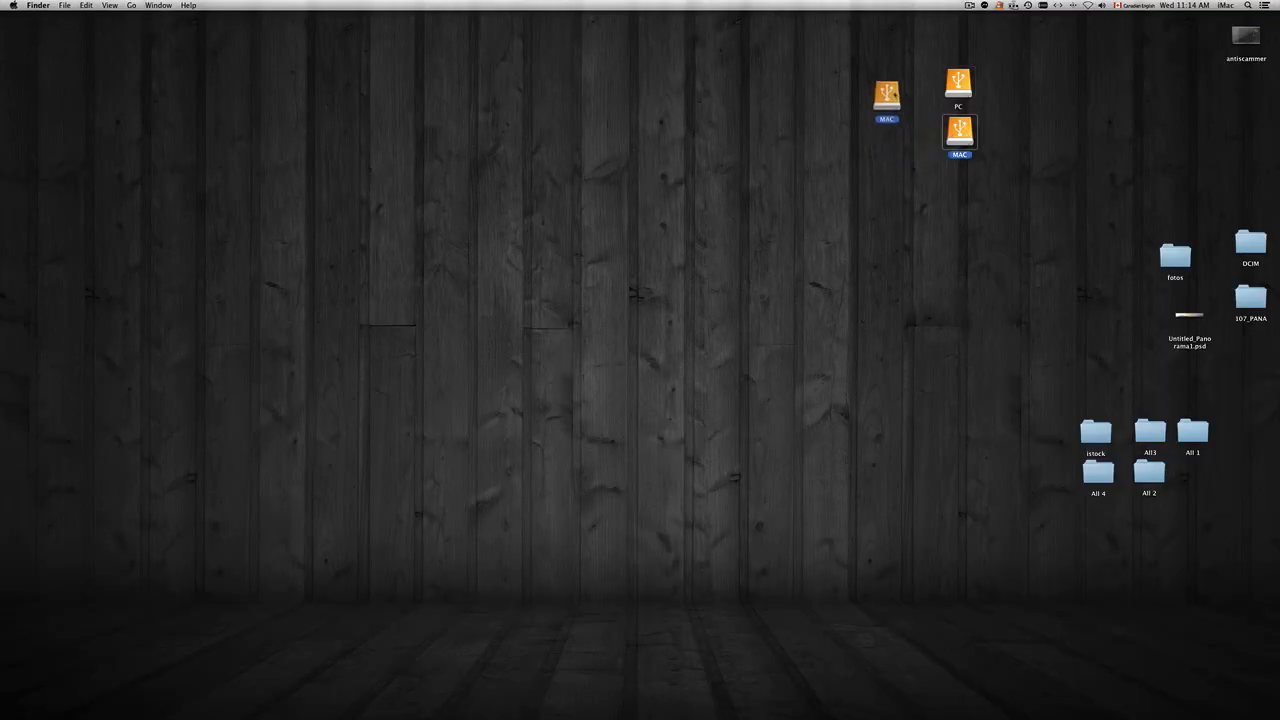
pyautogui.rightClick(888, 96)
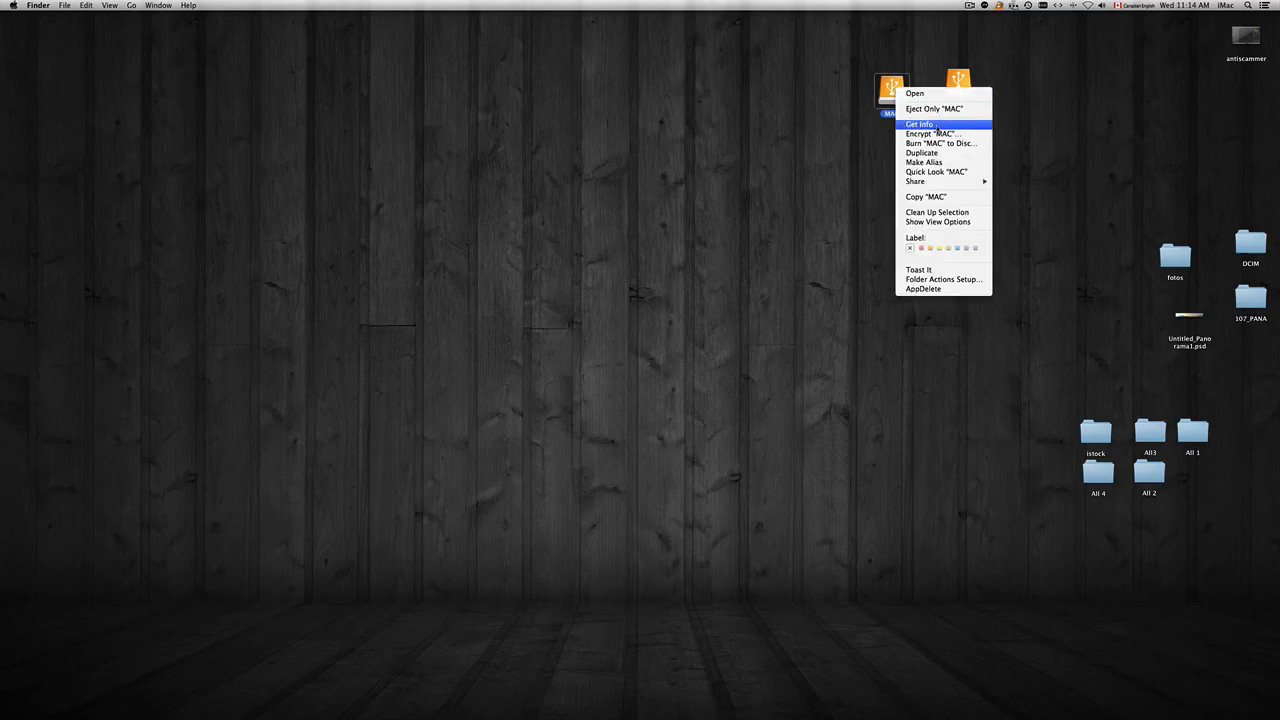
pyautogui.click(918, 124)
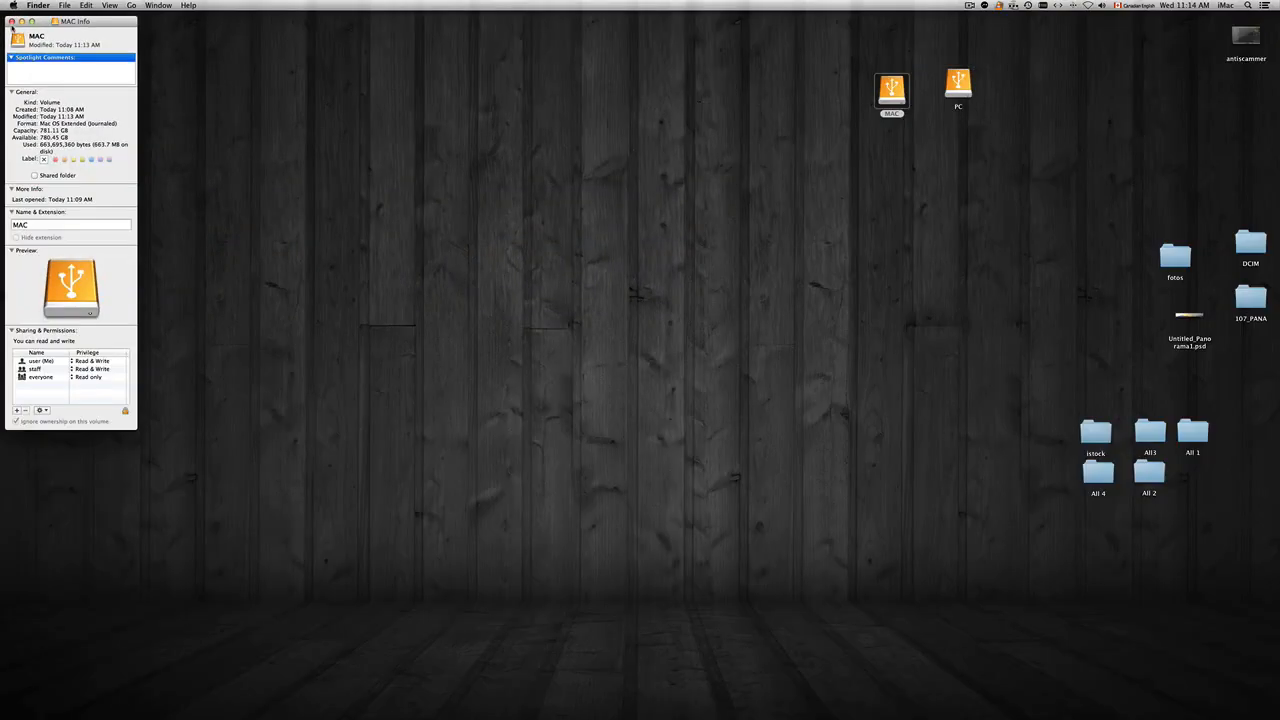
pyautogui.rightClick(956, 88)
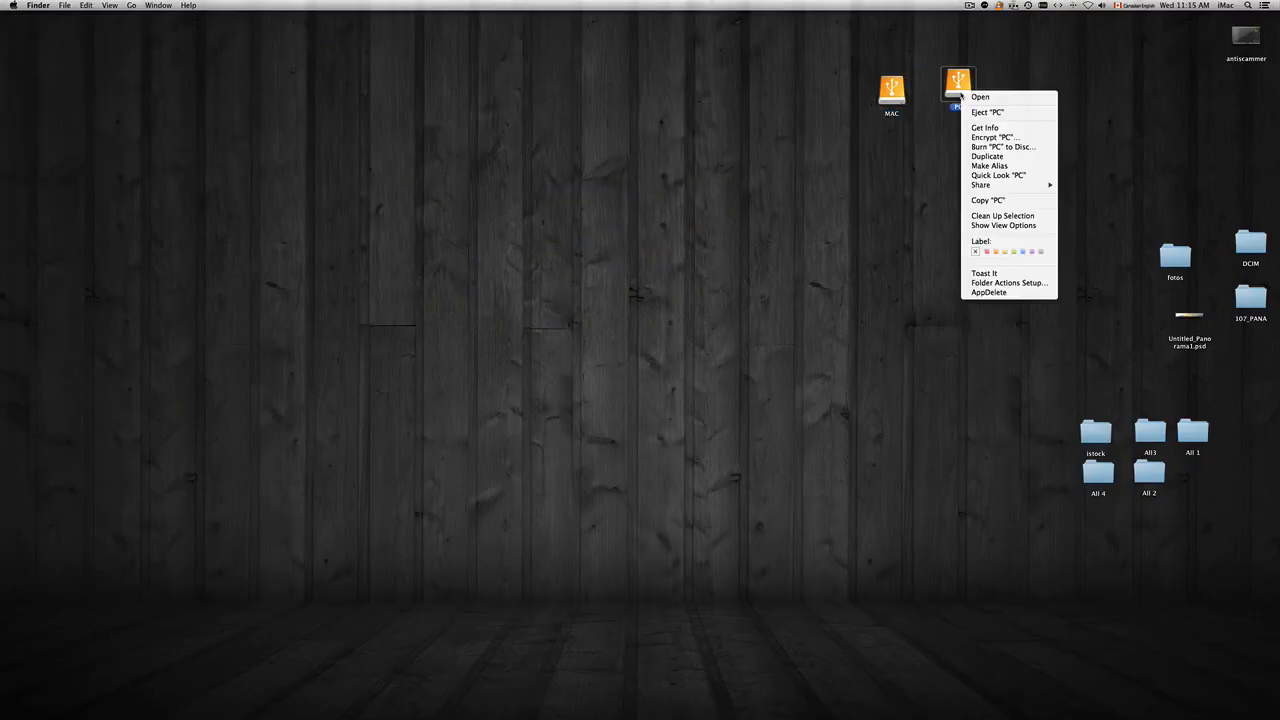
pyautogui.click(984, 128)
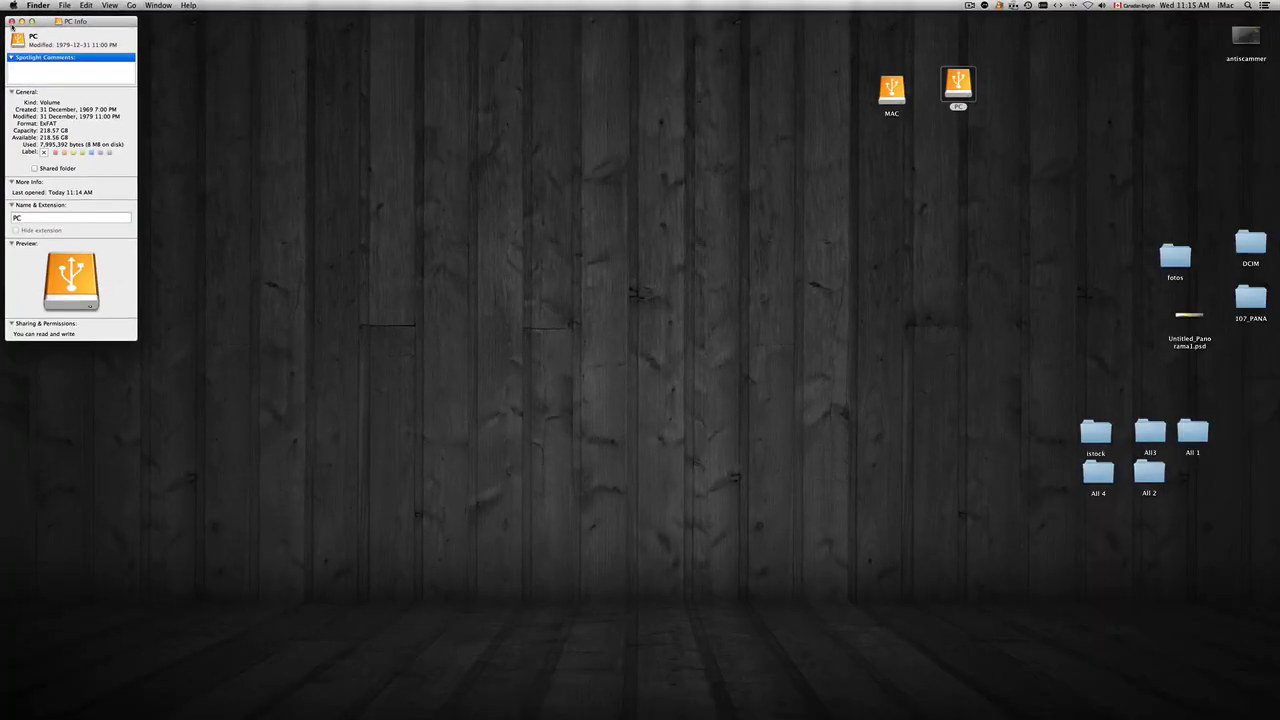
pyautogui.click(12, 20)
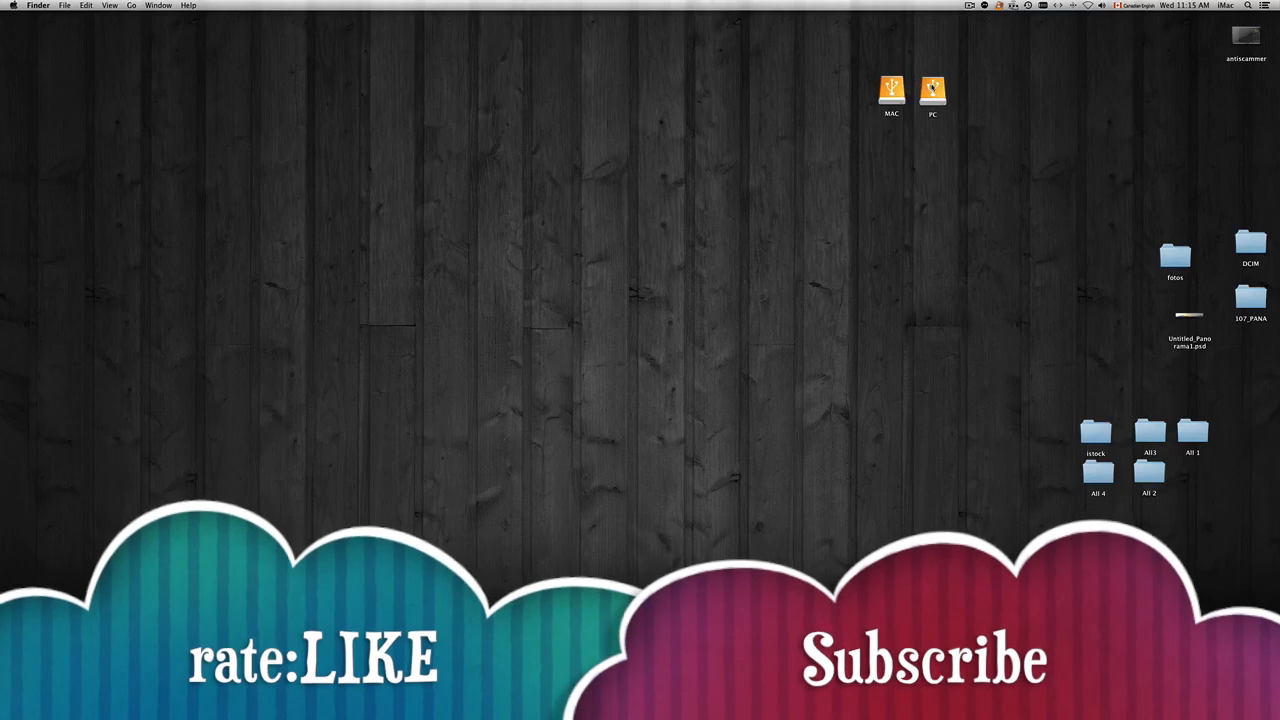
pyautogui.rightClick(932, 90)
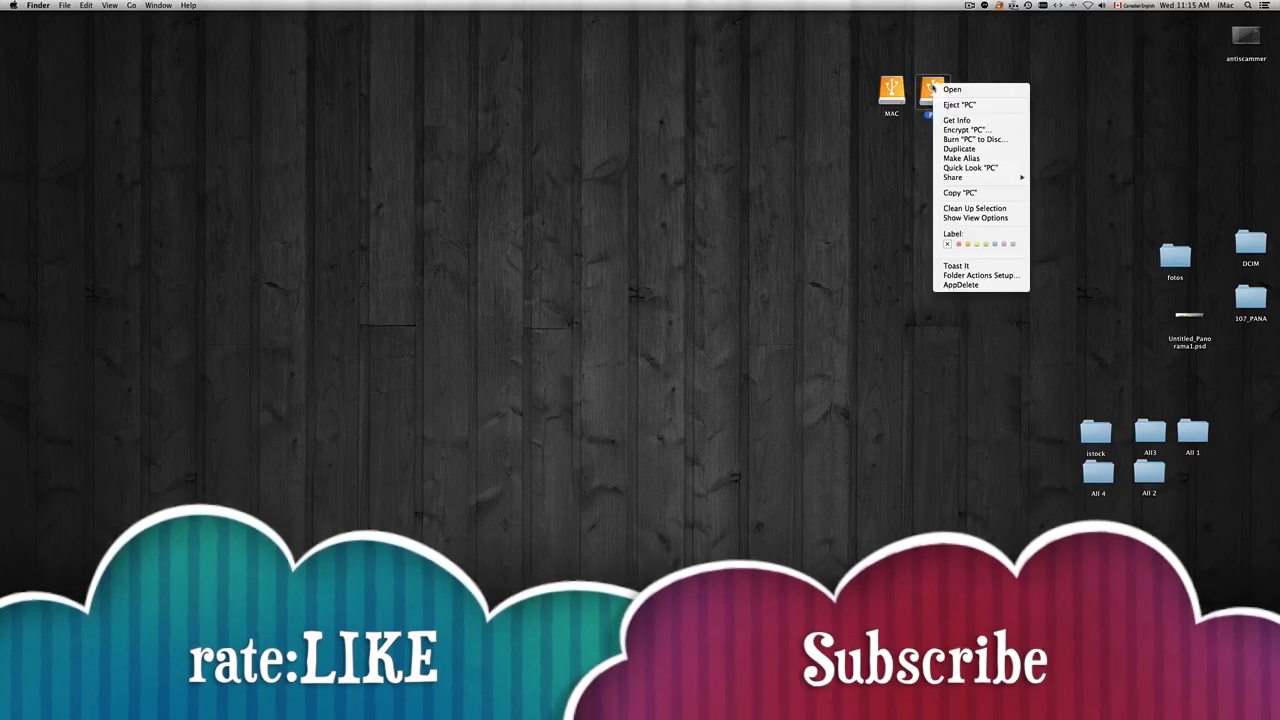
pyautogui.click(958, 104)
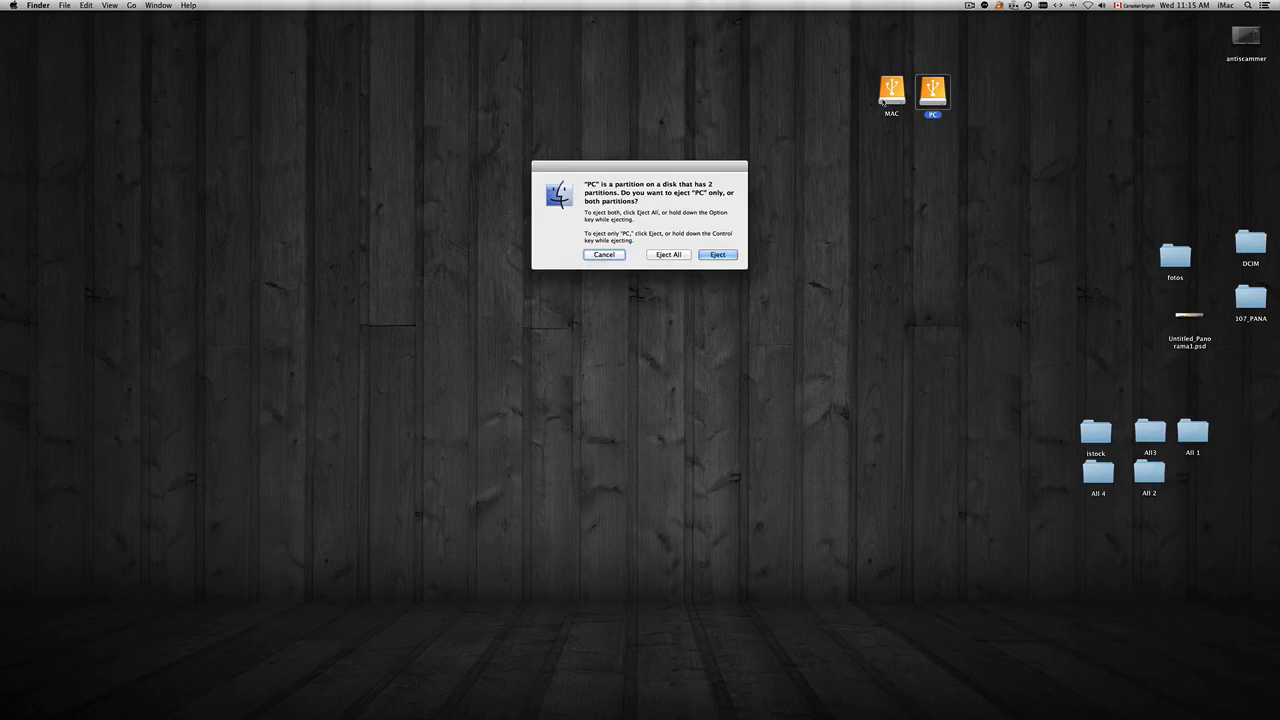
pyautogui.click(604, 254)
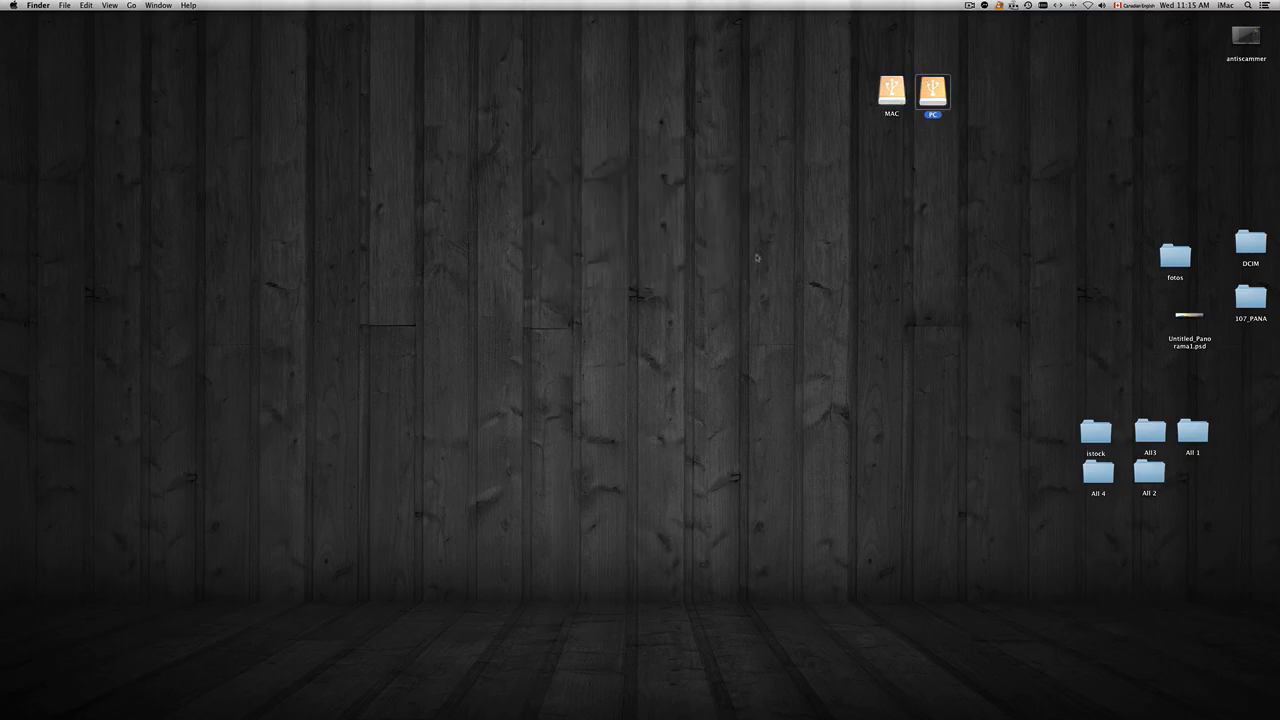